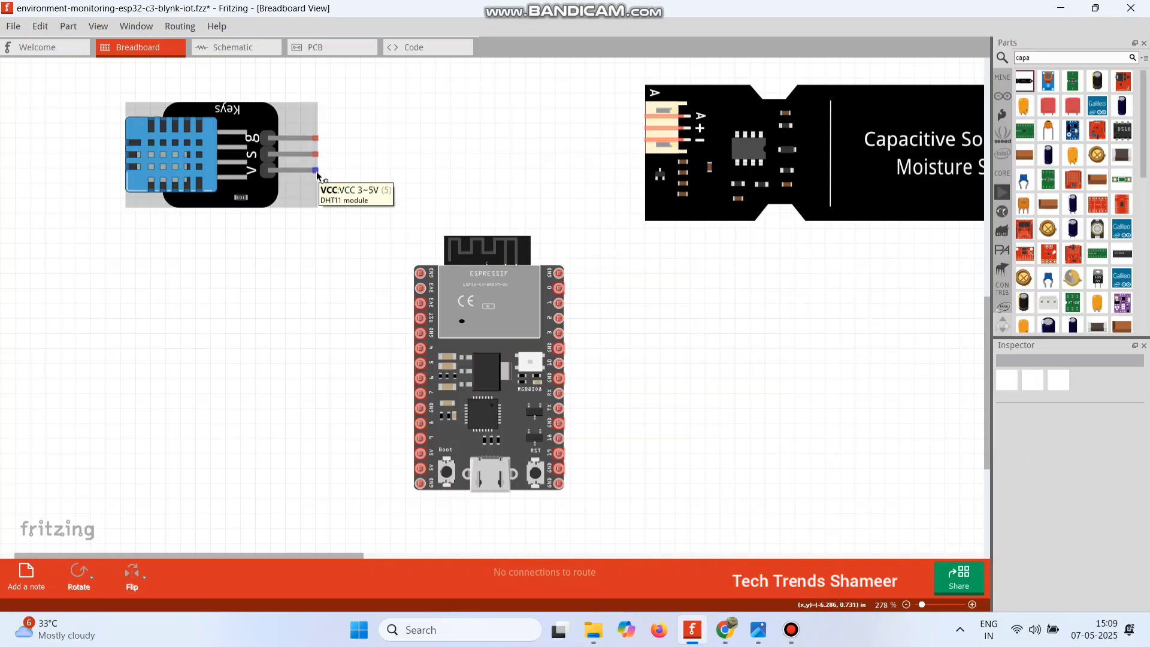
- Wire the DHT11 VCC, GND and data pins to the ESP32-C3, with a red power wire and a black ground wire
{"action": "left_click_drag", "start_coordinate": [315, 169], "coordinate": [421, 288]}
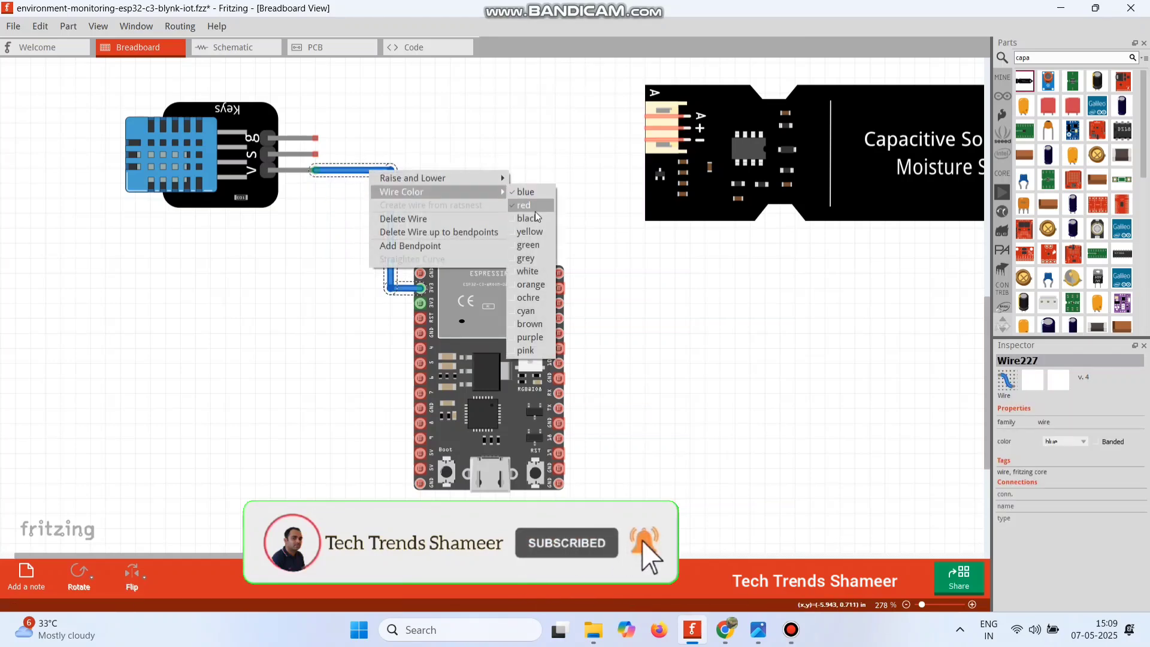
{"action": "left_click", "coordinate": [523, 205]}
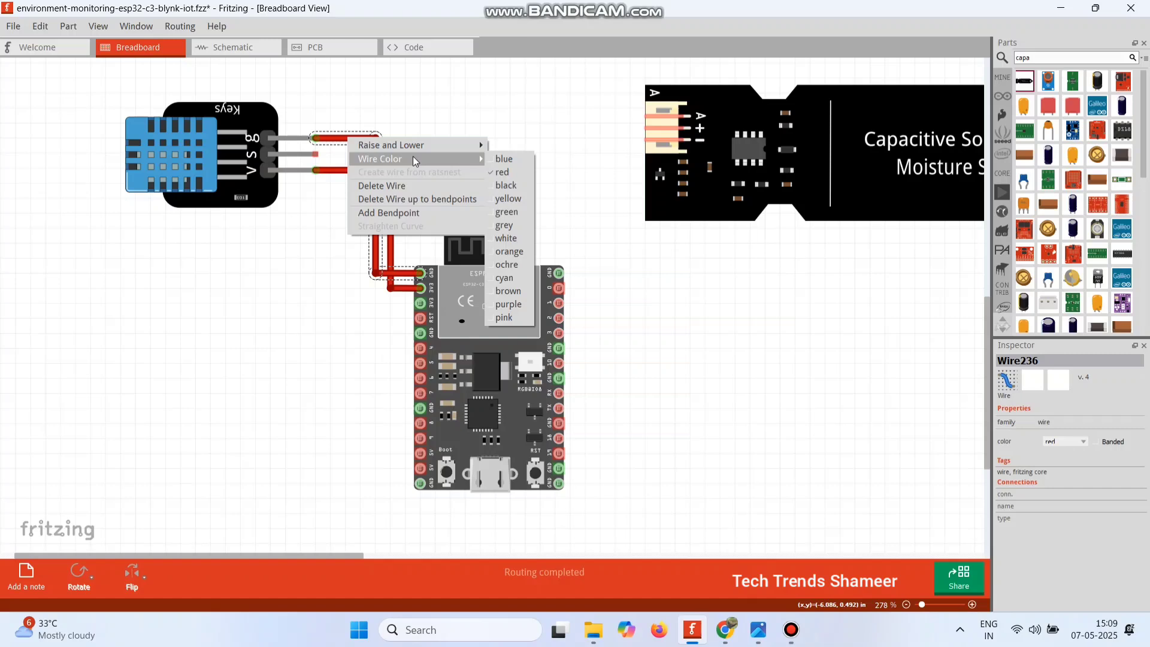
{"action": "left_click", "coordinate": [505, 185]}
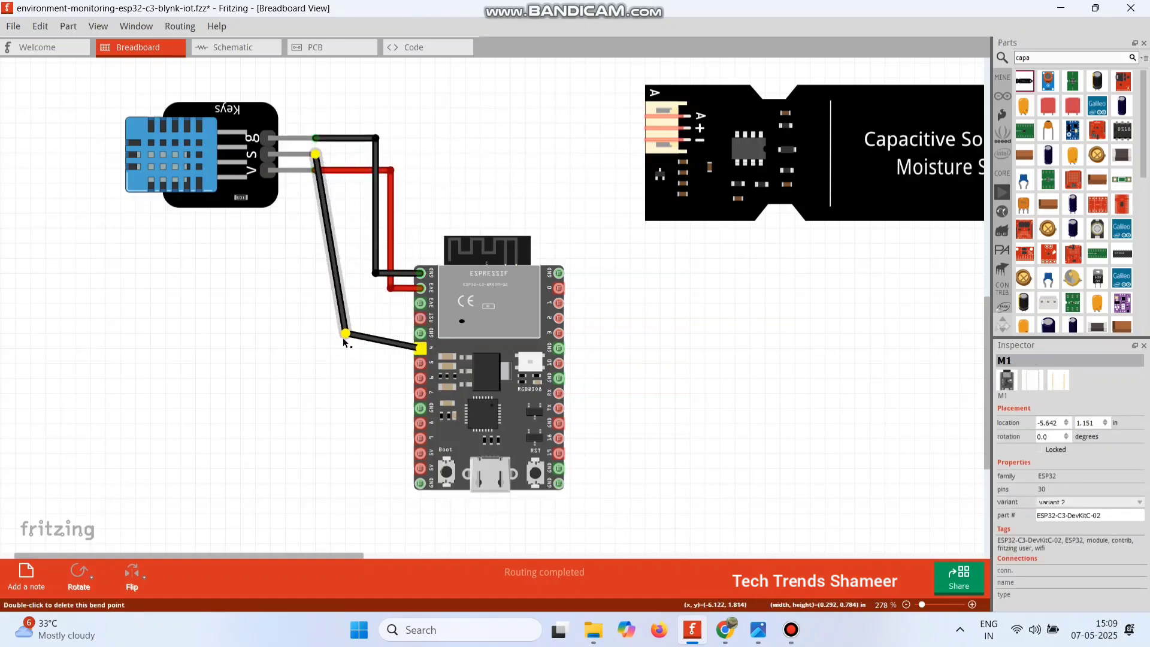
{"action": "left_click_drag", "start_coordinate": [345, 334], "coordinate": [345, 349]}
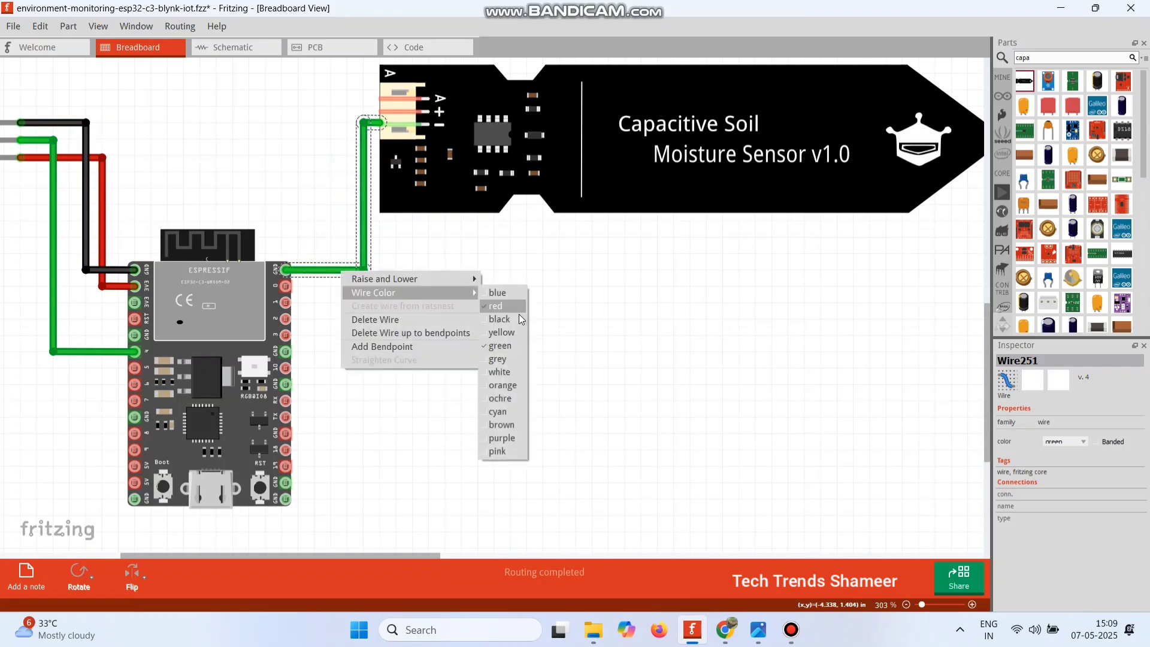
- Wire the soil sensor's black ground, power and analog output pins to the ESP32-C3
{"action": "left_click", "coordinate": [500, 318]}
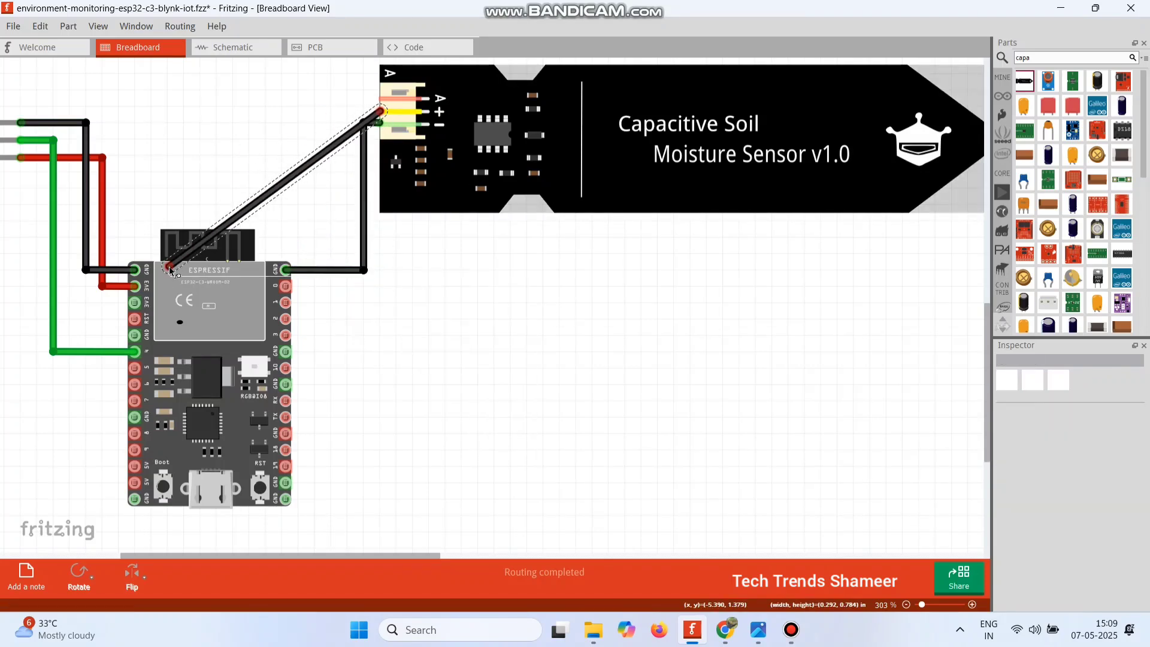
{"action": "left_click_drag", "start_coordinate": [168, 268], "coordinate": [22, 89]}
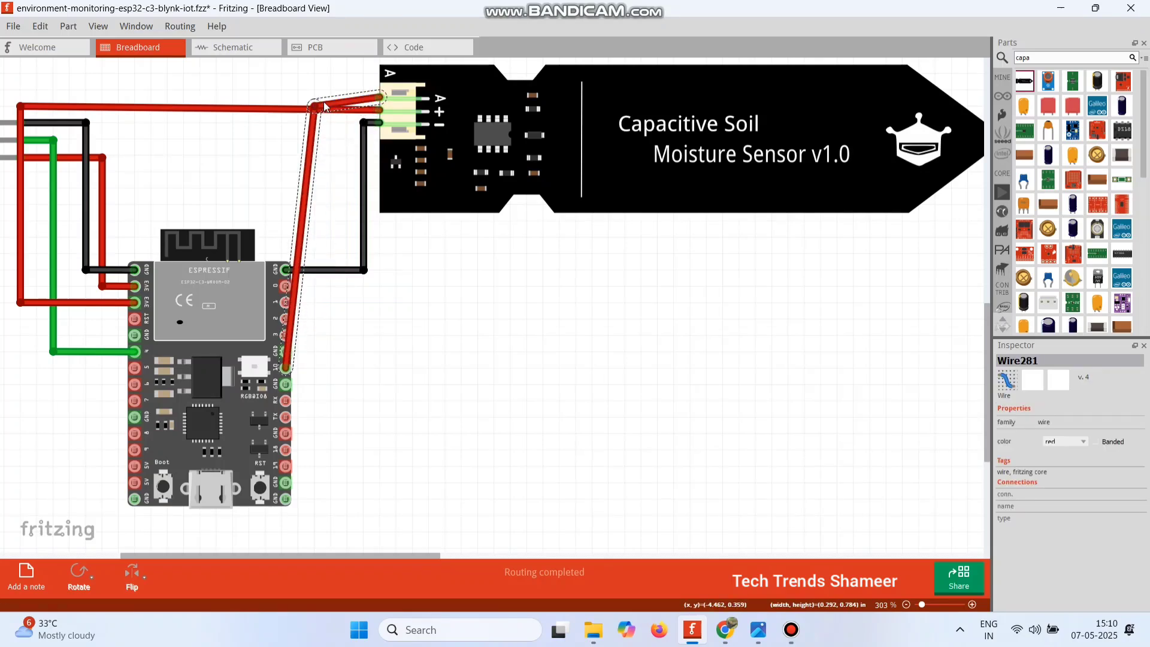
{"action": "left_click_drag", "start_coordinate": [316, 107], "coordinate": [316, 88]}
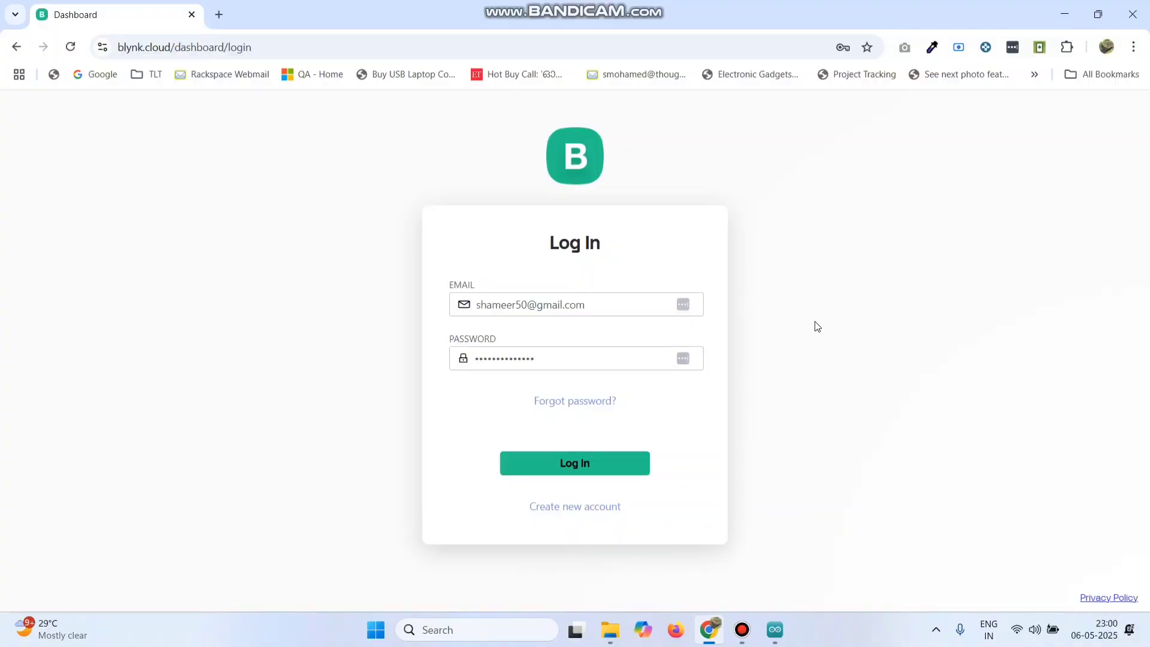
- Sign in and create an ESP32 WiFi template named 'Environment Monitoring System'
{"action": "left_click", "coordinate": [574, 463]}
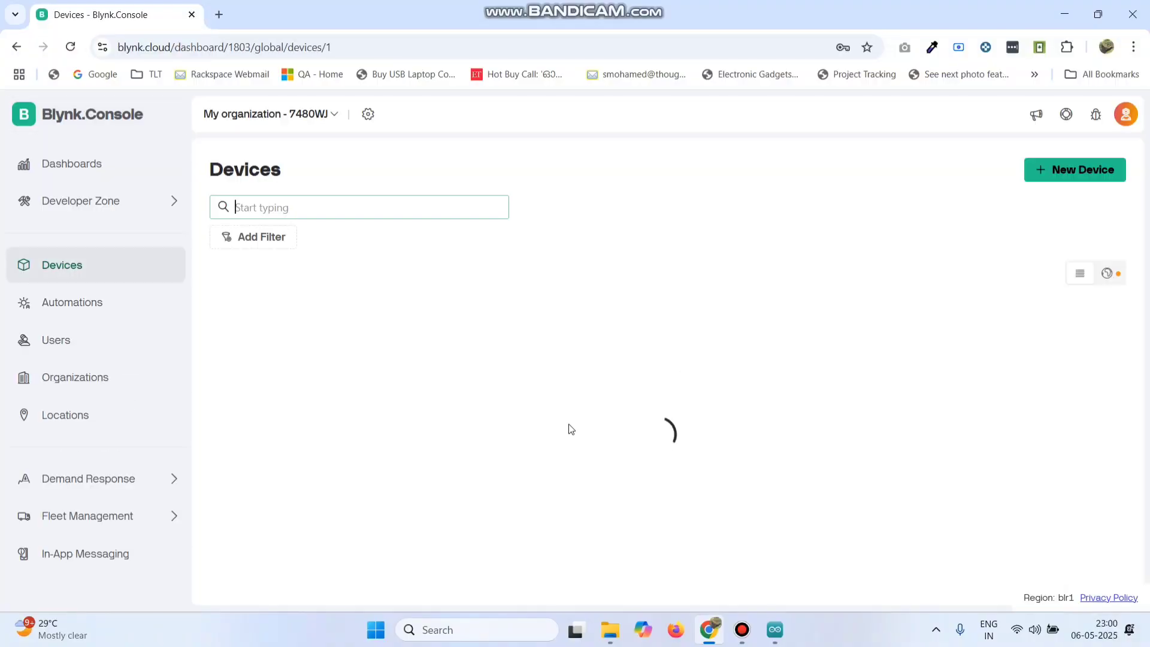
{"action": "left_click", "coordinate": [81, 200]}
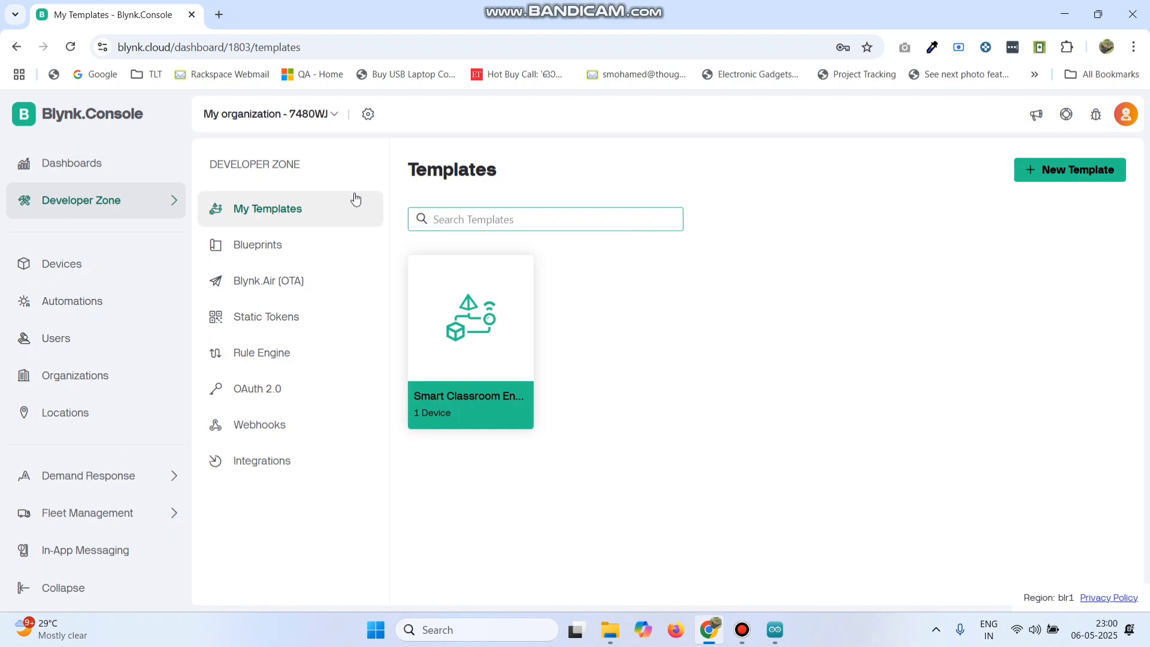
{"action": "left_click", "coordinate": [1069, 169]}
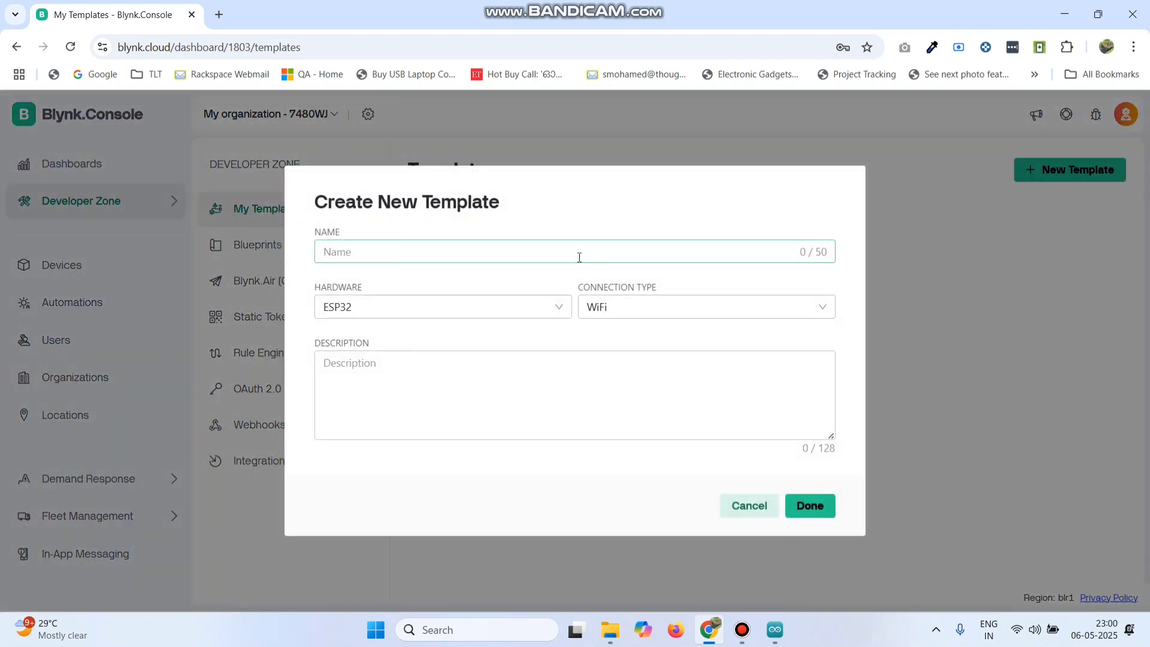
{"action": "left_click", "coordinate": [574, 252]}
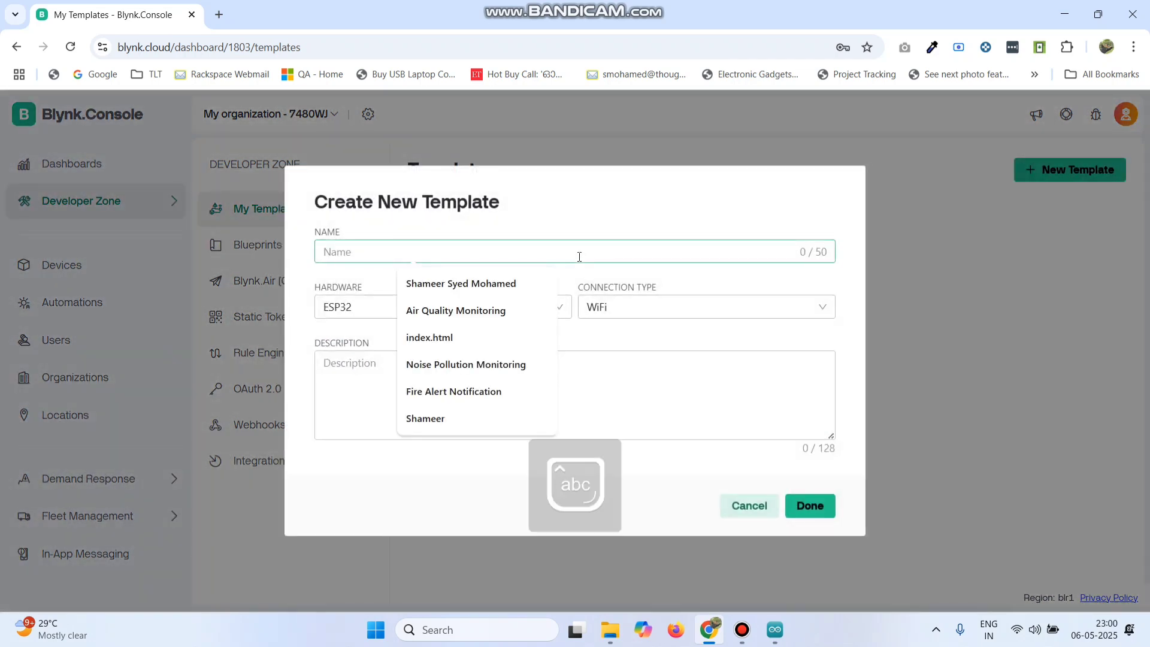
{"action": "type", "text": "Envi"}
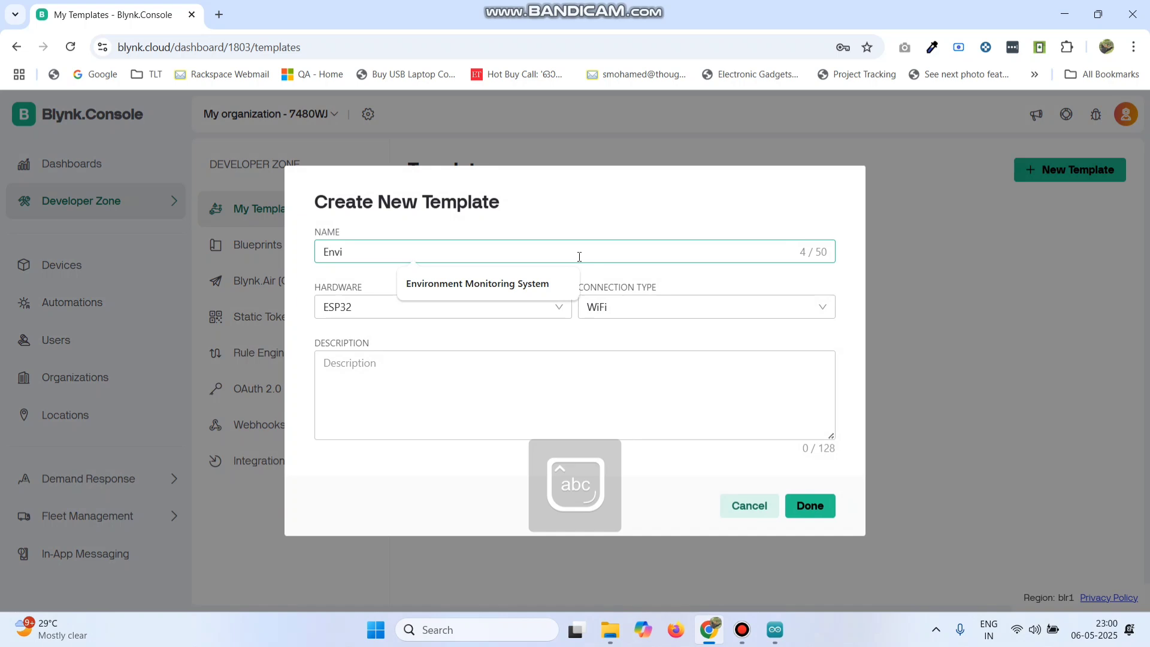
{"action": "left_click", "coordinate": [476, 284]}
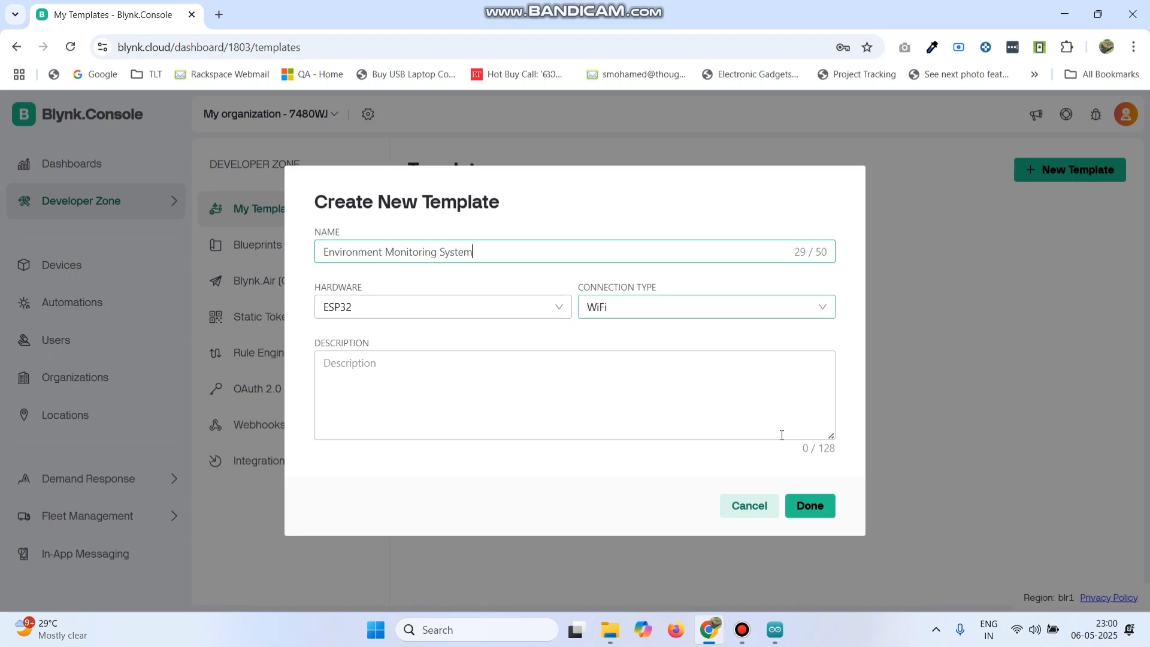
{"action": "left_click", "coordinate": [810, 506]}
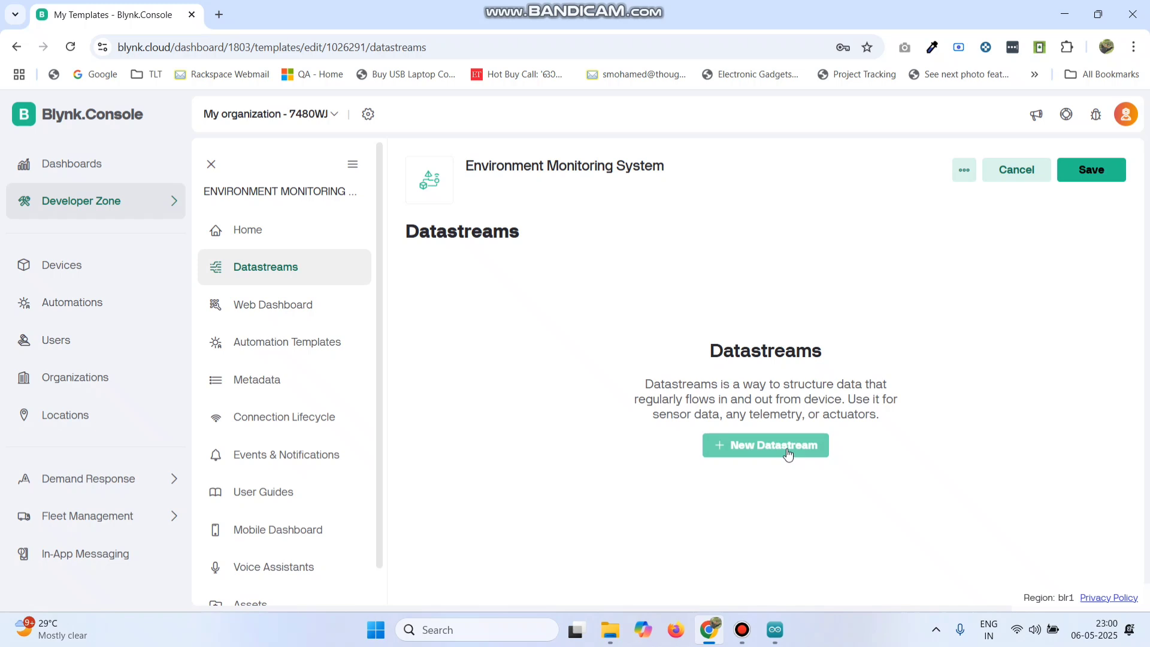
- Add a 'Soil Moisture' virtual pin datastream on V0, Double type, max 1000, with a custom colour
{"action": "left_click", "coordinate": [765, 445]}
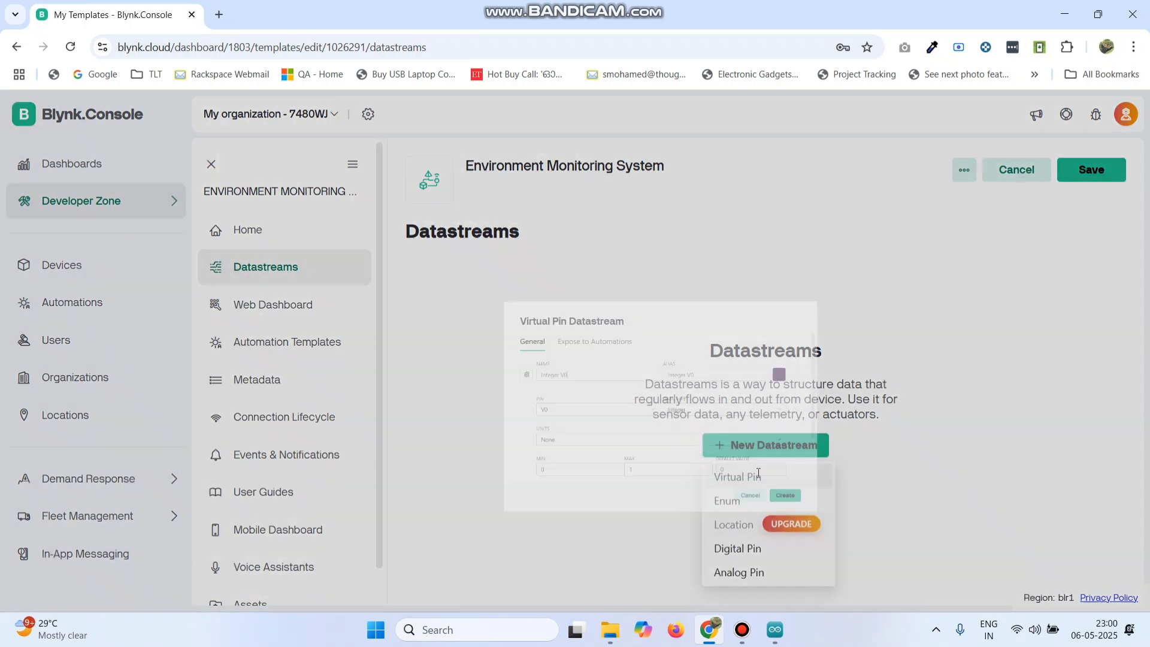
{"action": "left_click", "coordinate": [736, 476]}
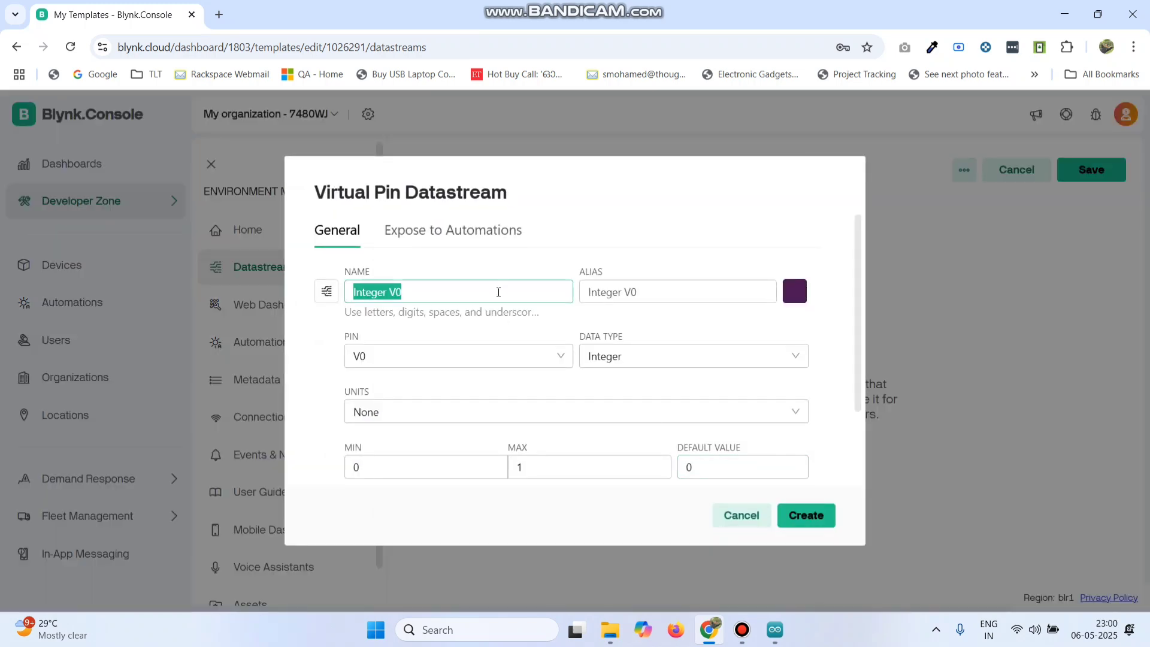
{"action": "type", "text": "Soil Moisture"}
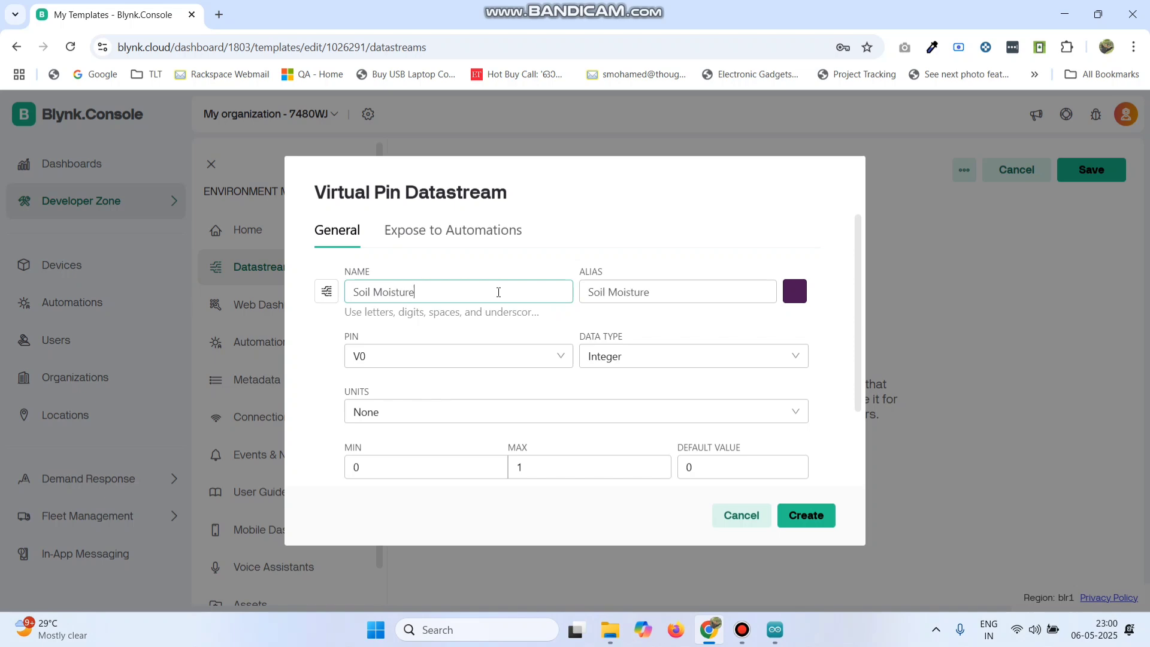
{"action": "left_click", "coordinate": [457, 355]}
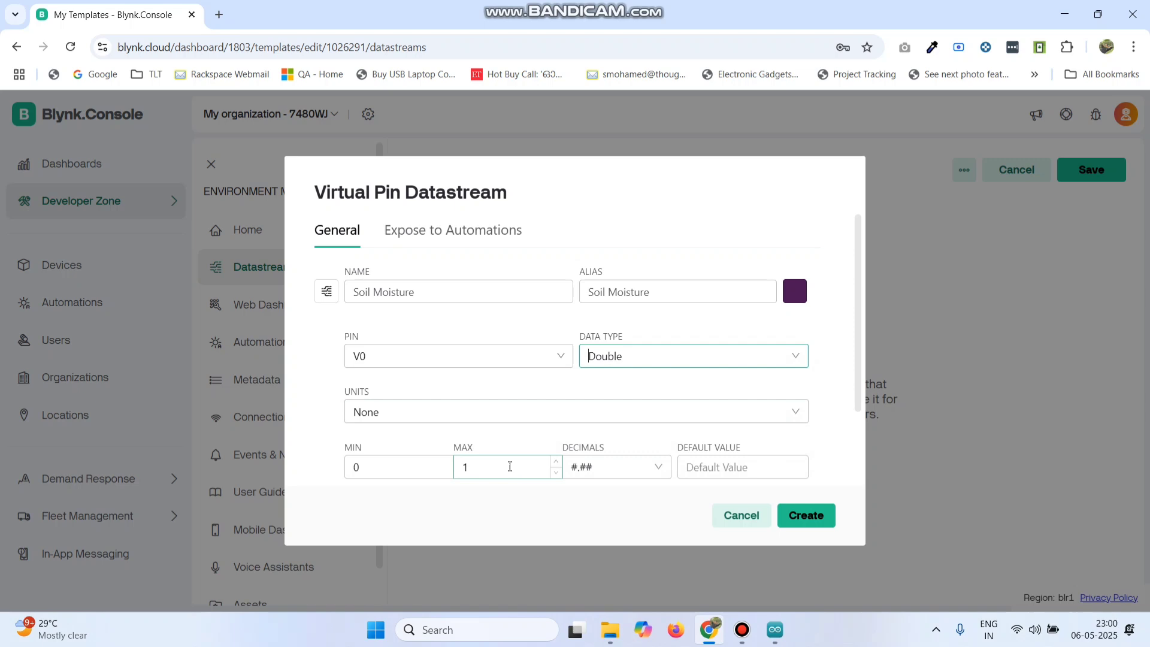
{"action": "type", "text": "00"}
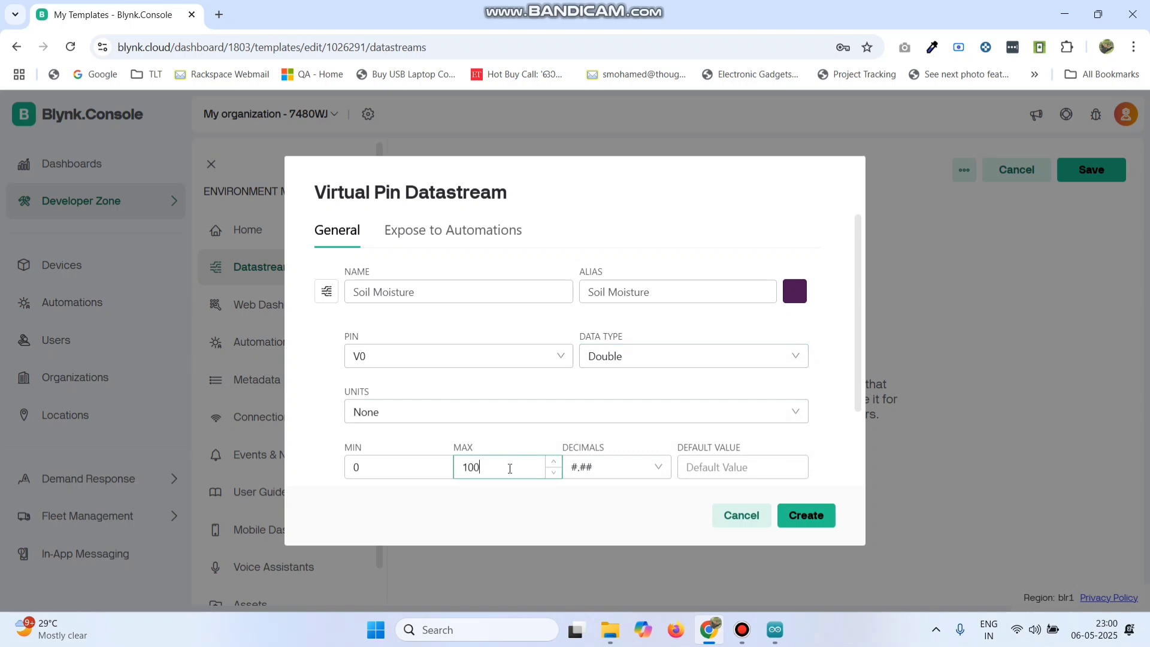
{"action": "left_click", "coordinate": [794, 291]}
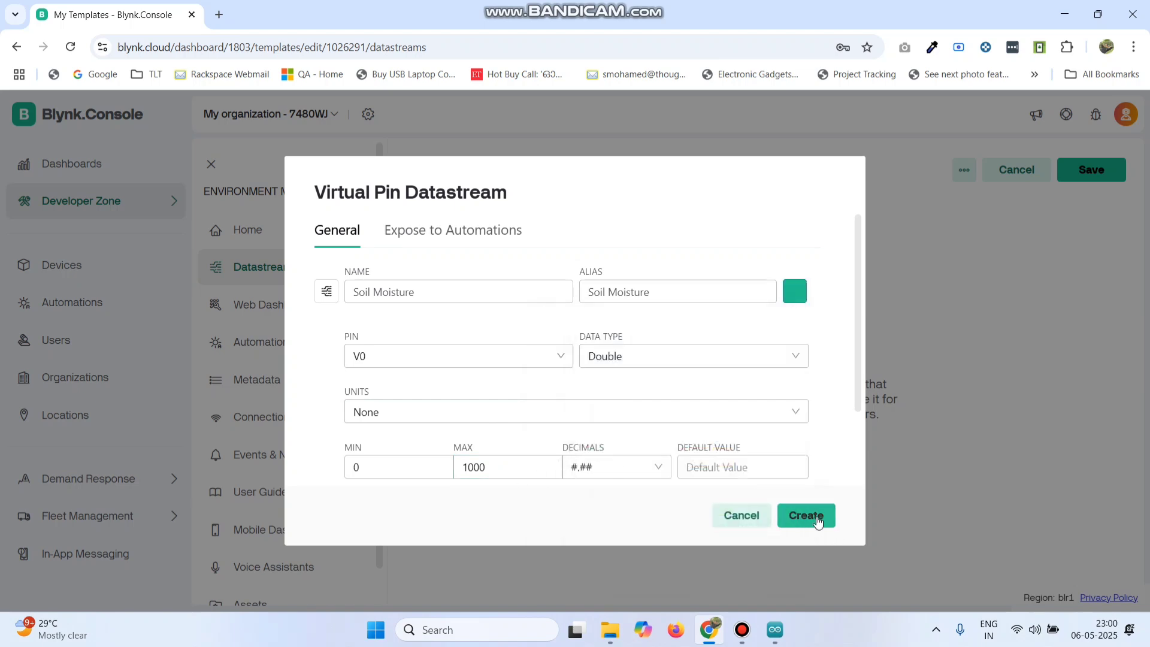
{"action": "left_click", "coordinate": [805, 516]}
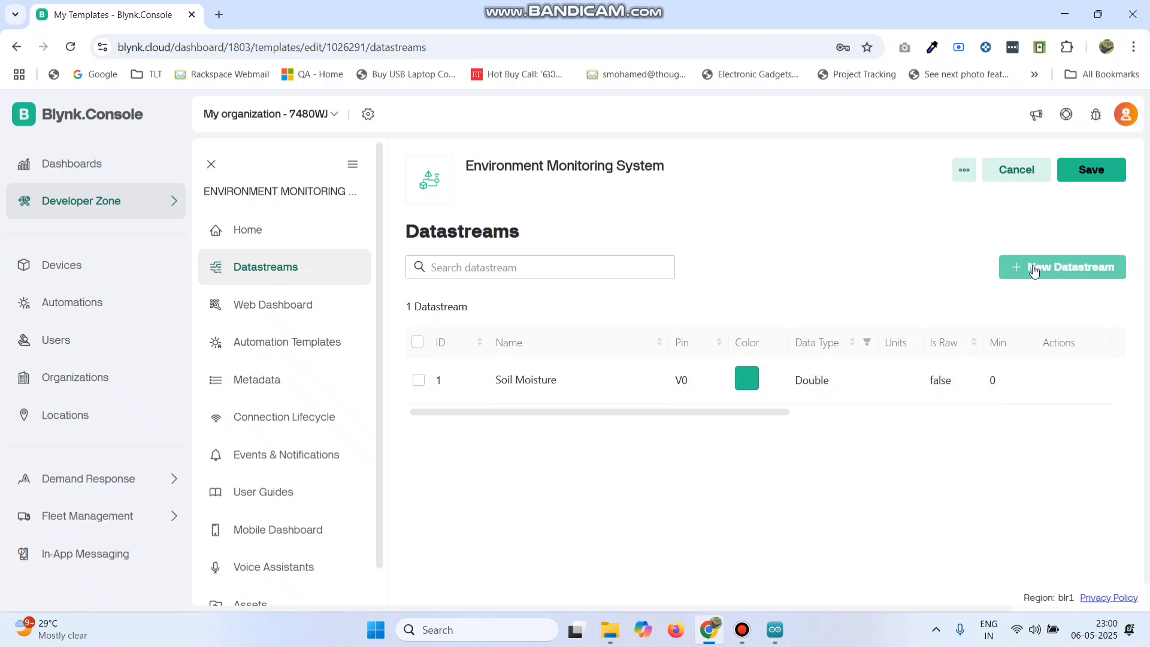
- Add a 'Temperature' virtual pin datastream on V1 with Celsius (°C) units and a 0–100 range
{"action": "left_click", "coordinate": [1062, 267]}
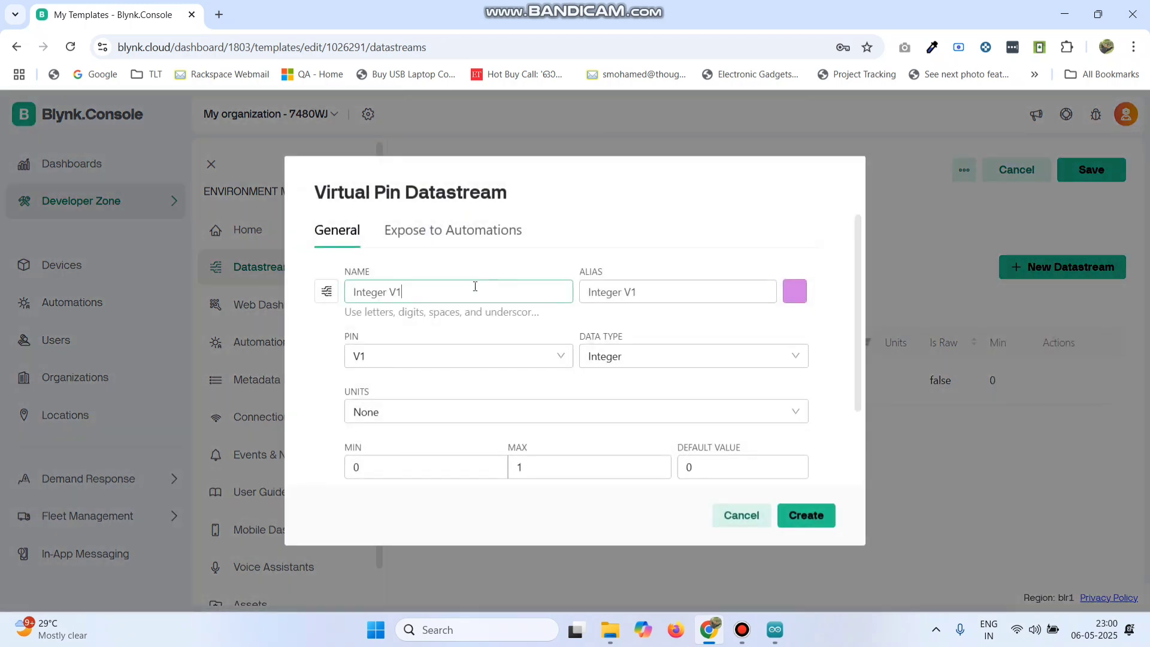
{"action": "type", "text": "T"}
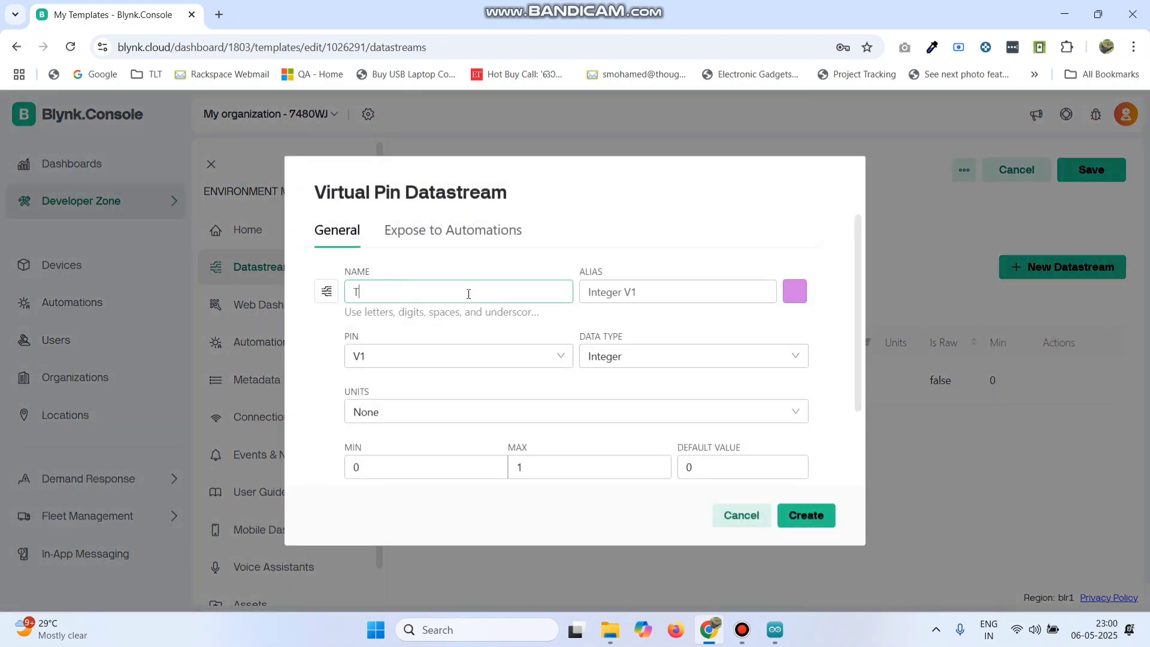
{"action": "type", "text": "Temperatu"}
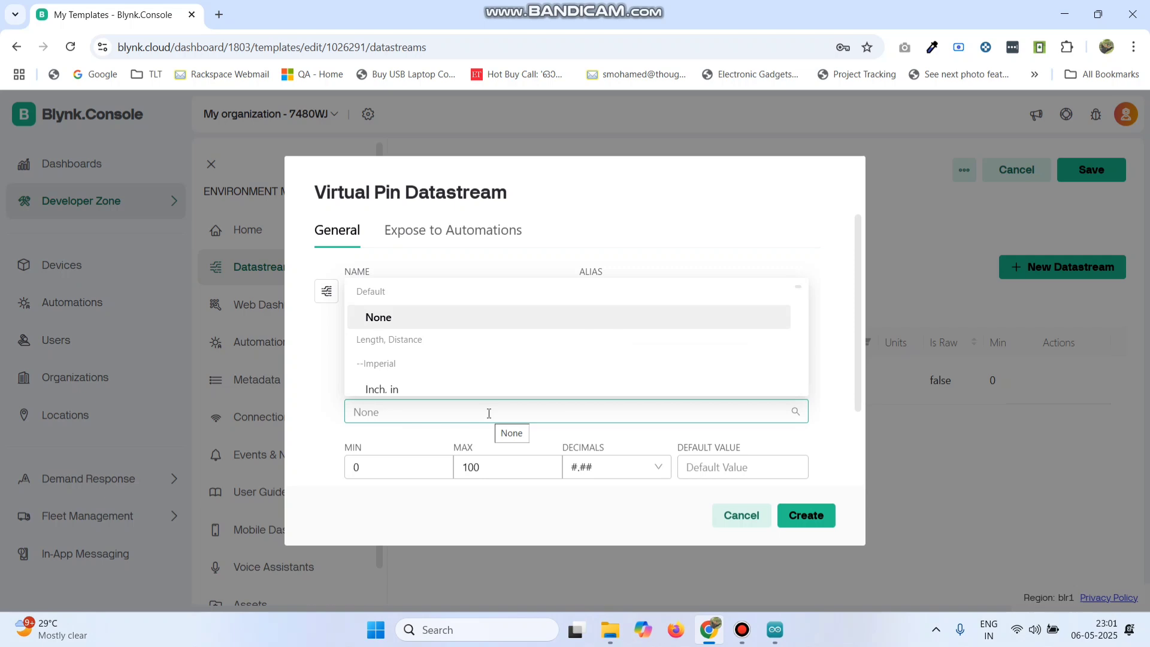
{"action": "type", "text": "cel"}
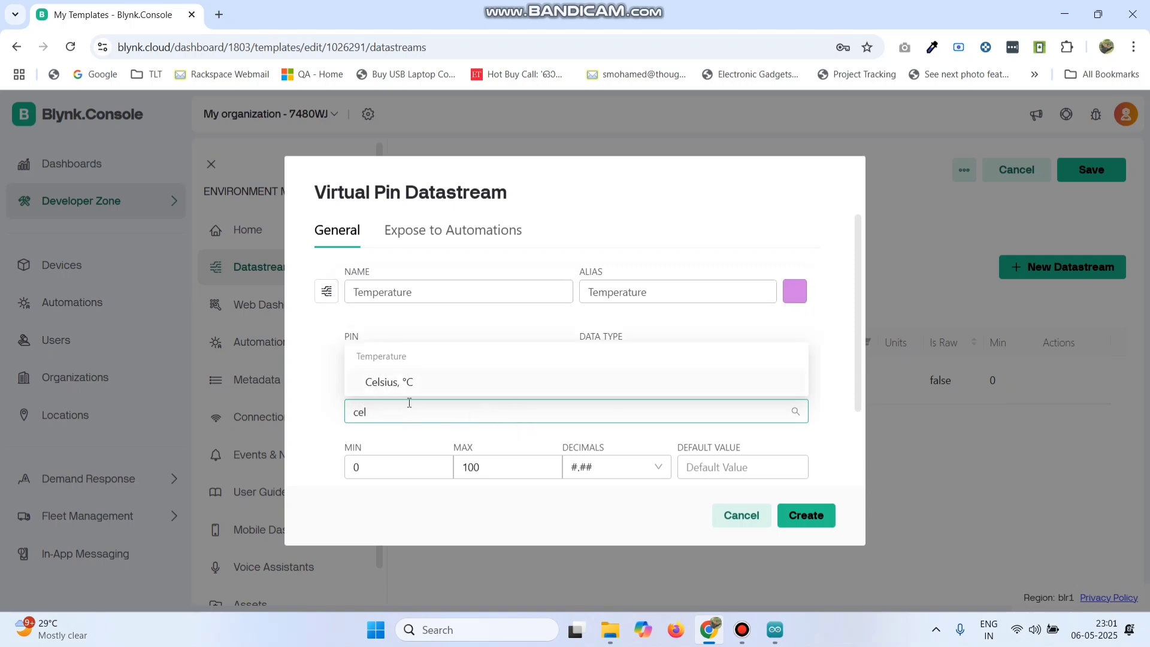
{"action": "left_click", "coordinate": [387, 381]}
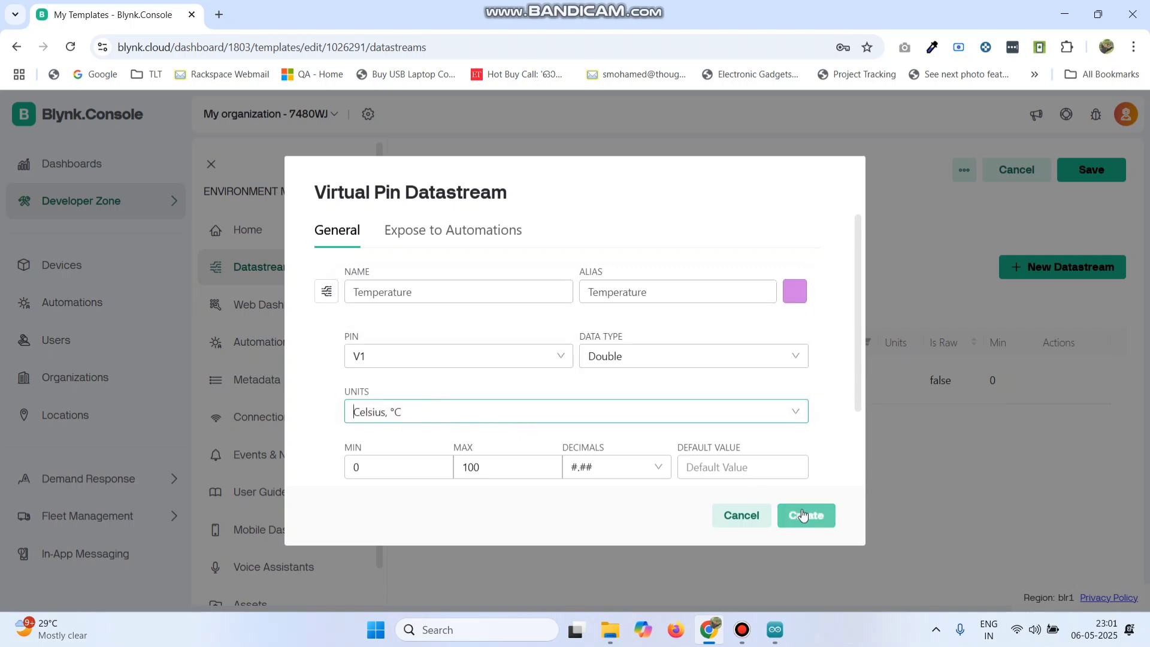
{"action": "left_click", "coordinate": [805, 515]}
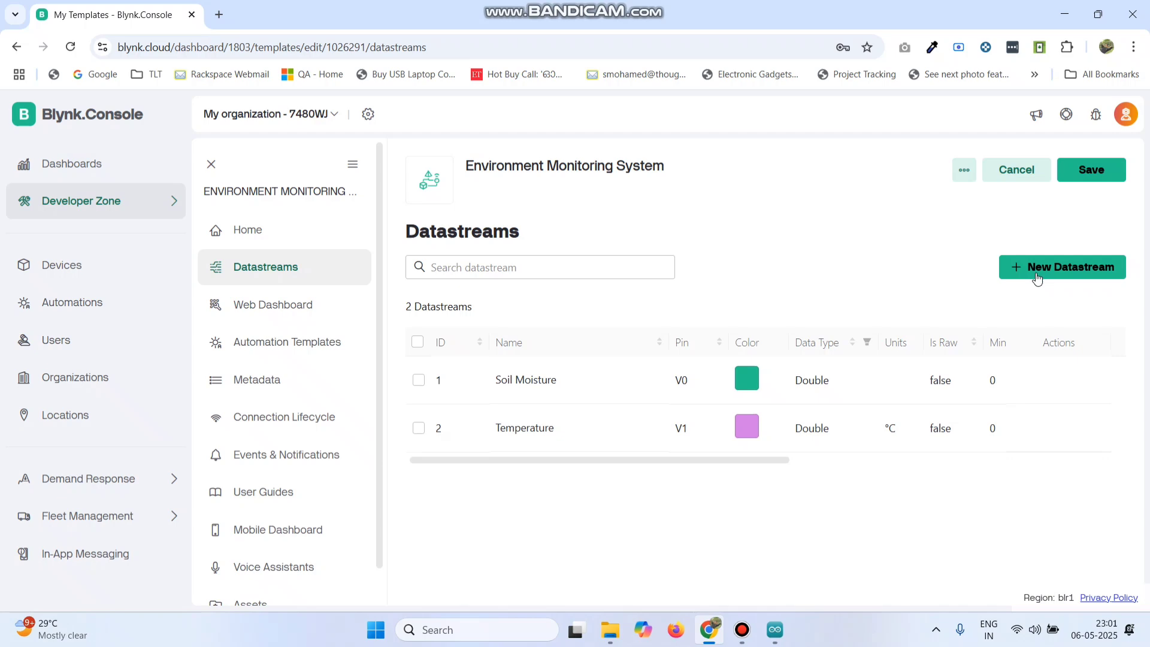
- Add a 'Humidity' virtual pin datastream on V2, Double type, percentage units, range 0–100
{"action": "left_click", "coordinate": [1061, 266]}
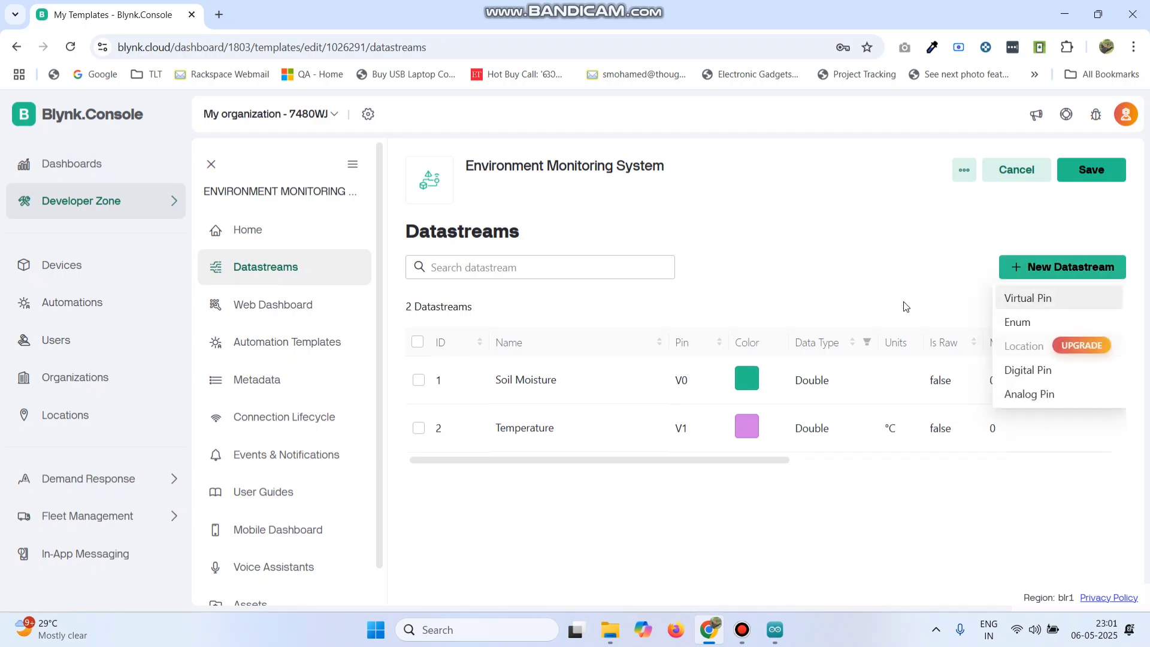
{"action": "left_click", "coordinate": [1027, 297]}
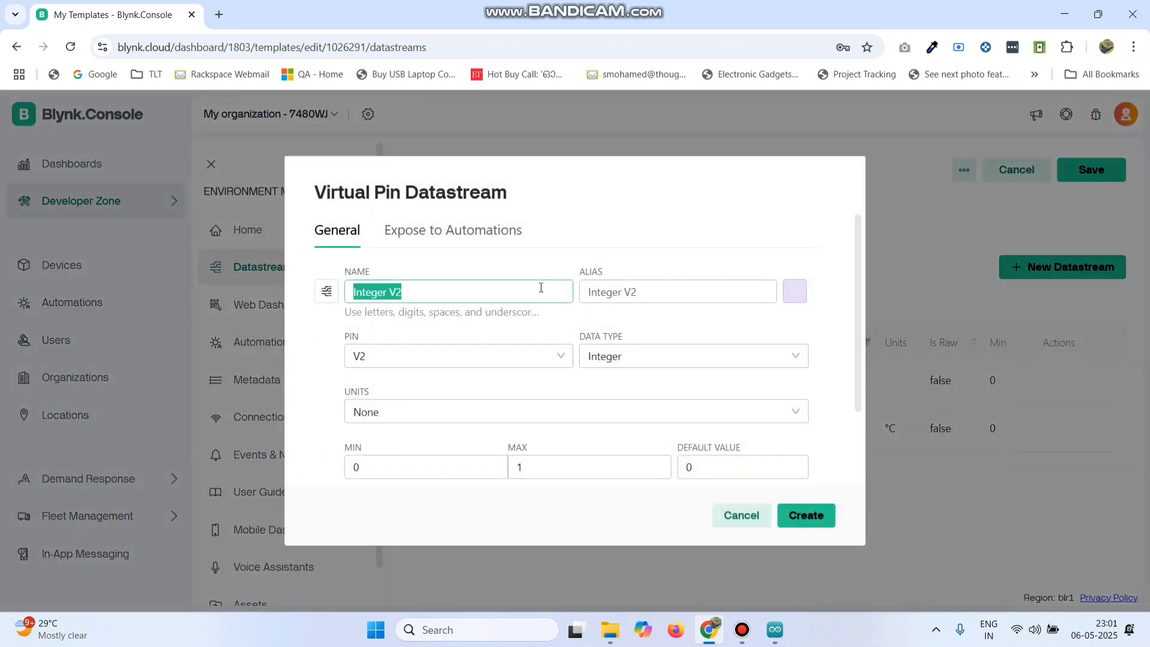
{"action": "type", "text": "Humidity"}
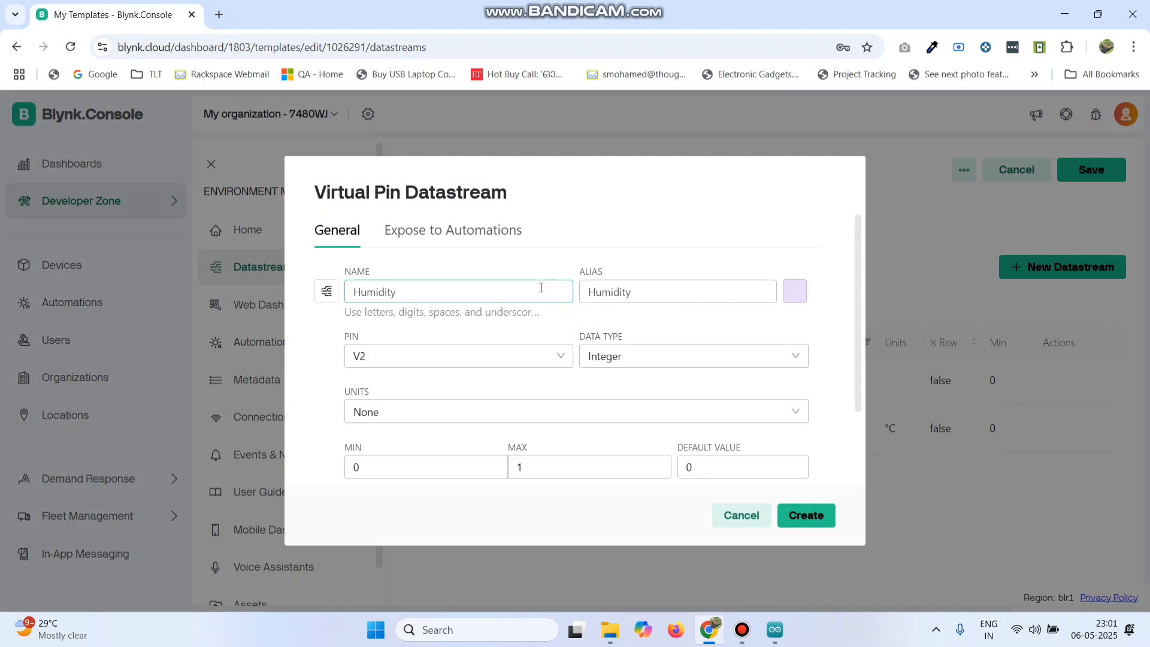
{"action": "left_click", "coordinate": [692, 356]}
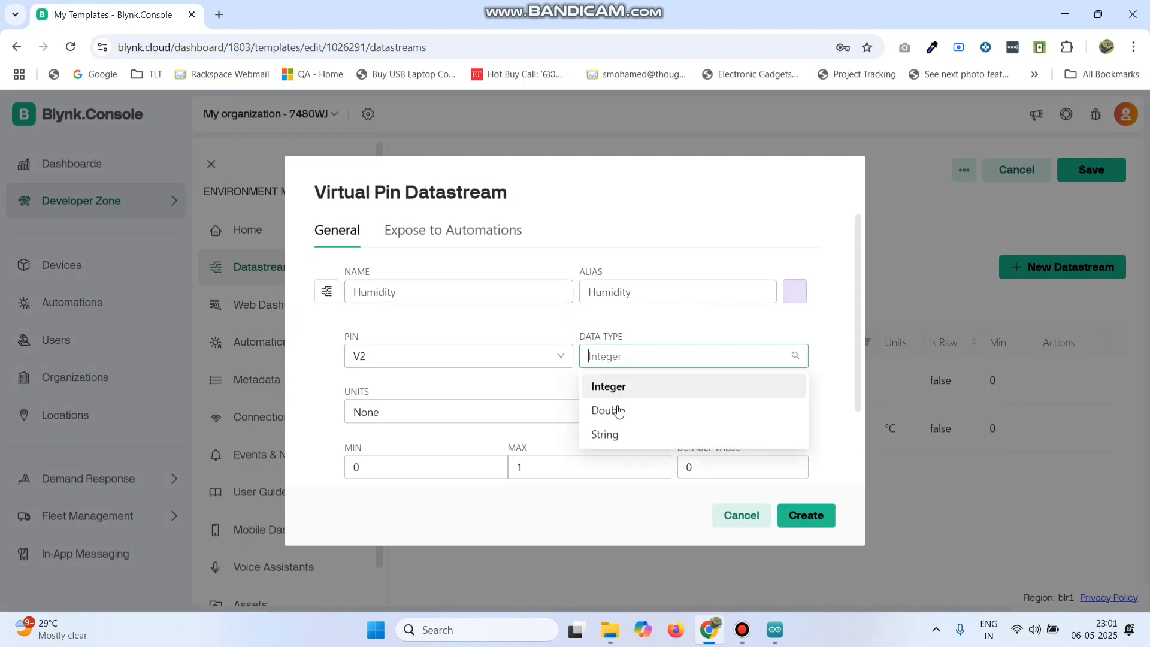
{"action": "left_click", "coordinate": [607, 409]}
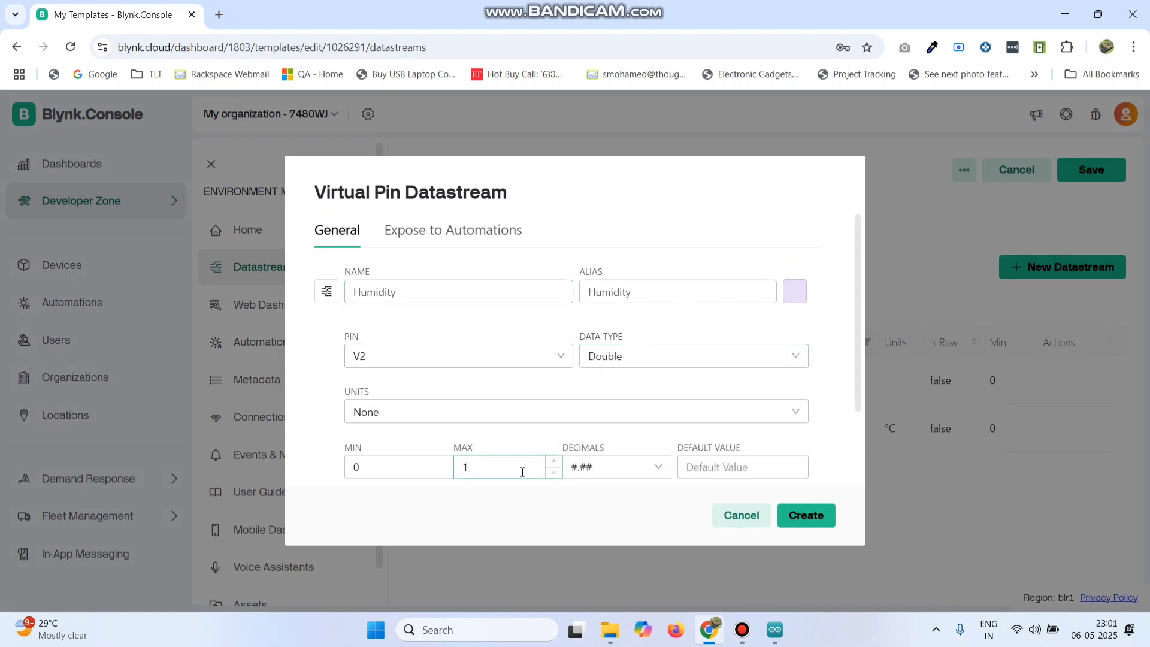
{"action": "left_click", "coordinate": [575, 411]}
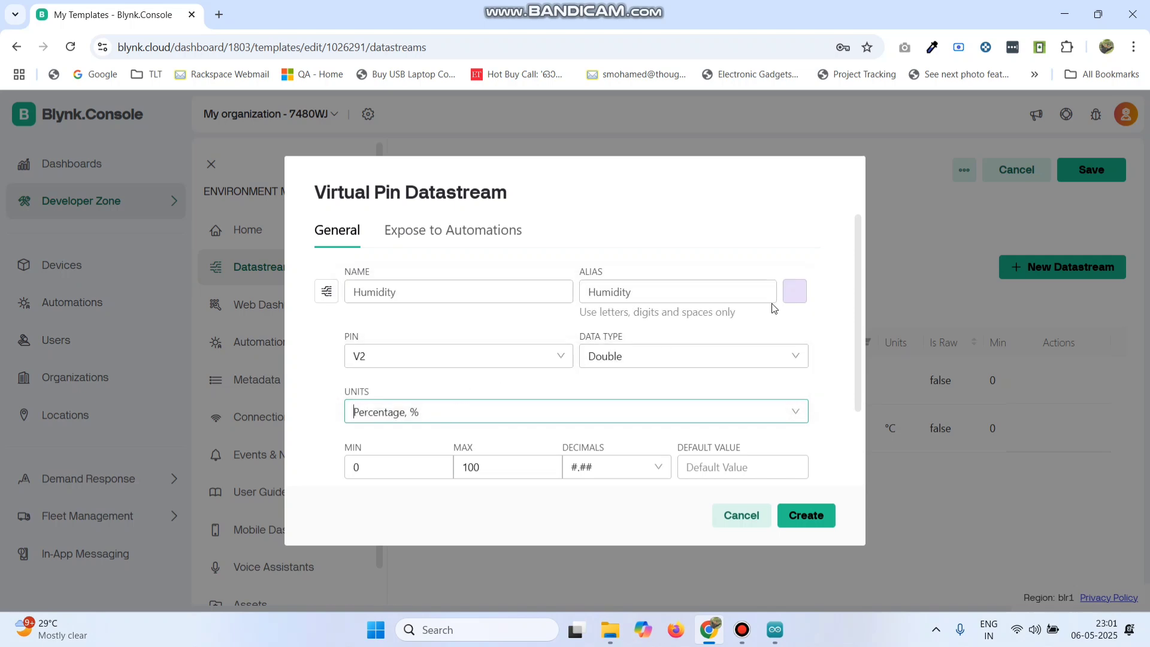
{"action": "left_click", "coordinate": [794, 291]}
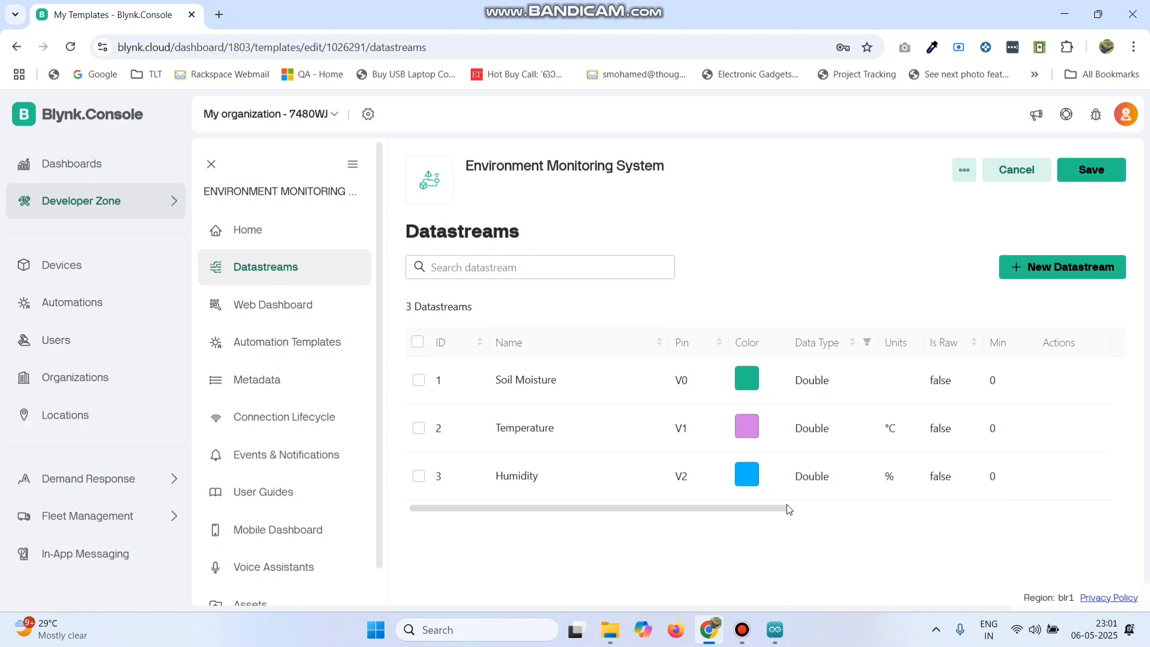
{"action": "mouse_move", "coordinate": [277, 316]}
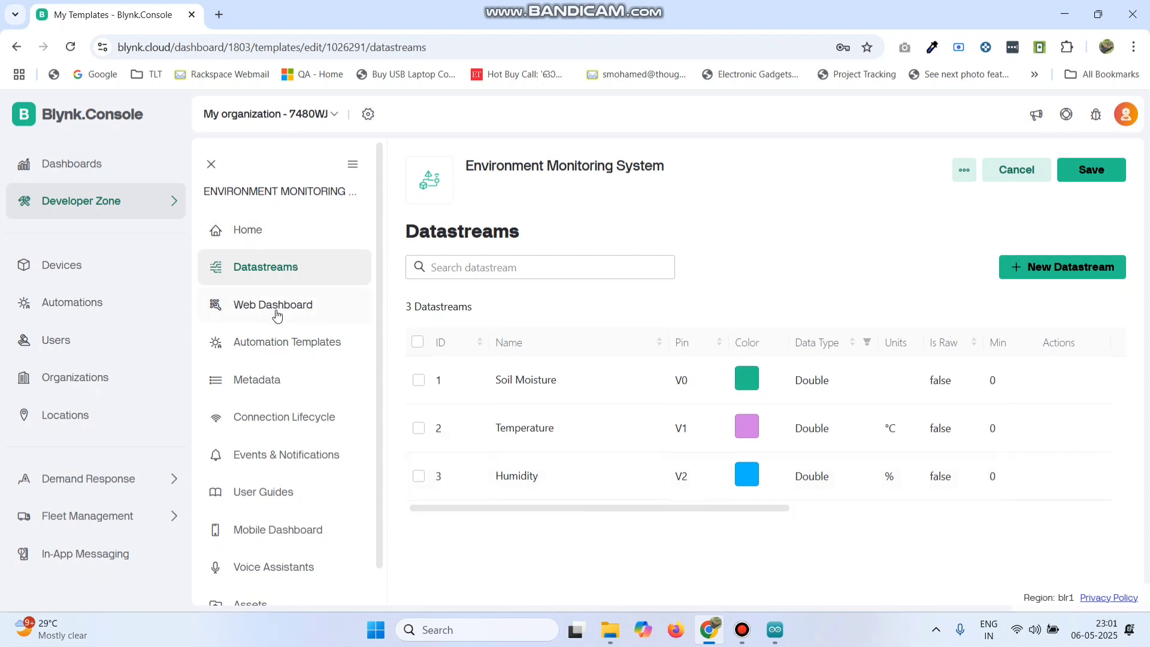
- Bind the three web dashboard gauges to Soil Moisture V0, Temperature V1 and Humidity V2
{"action": "left_click", "coordinate": [272, 304]}
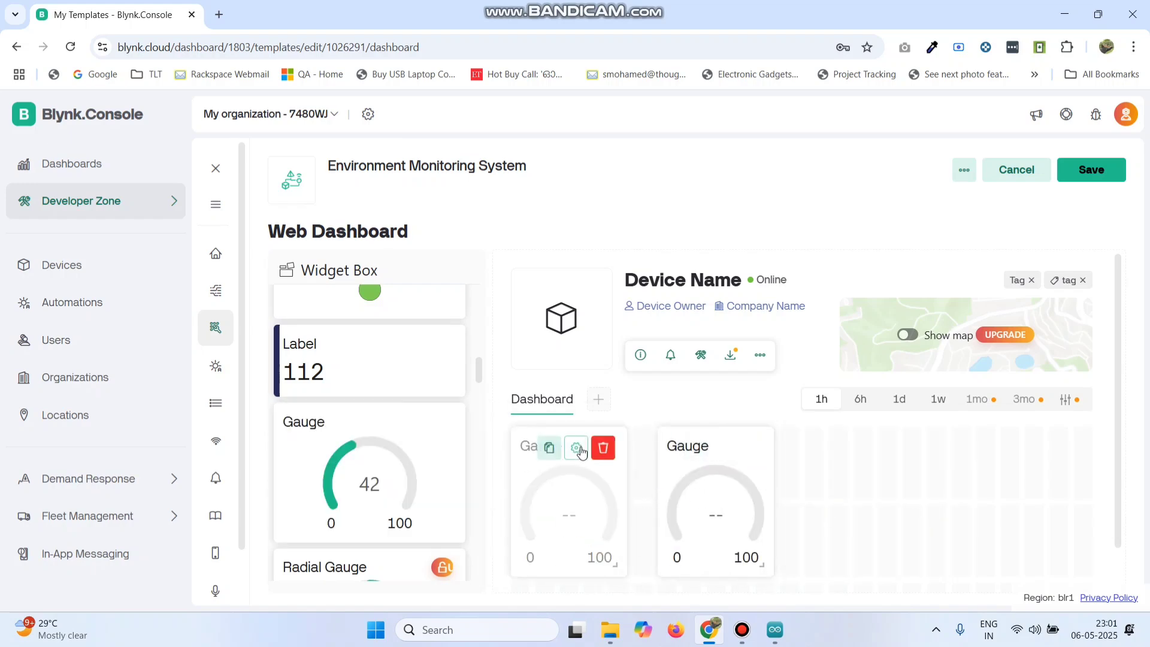
{"action": "left_click", "coordinate": [576, 448]}
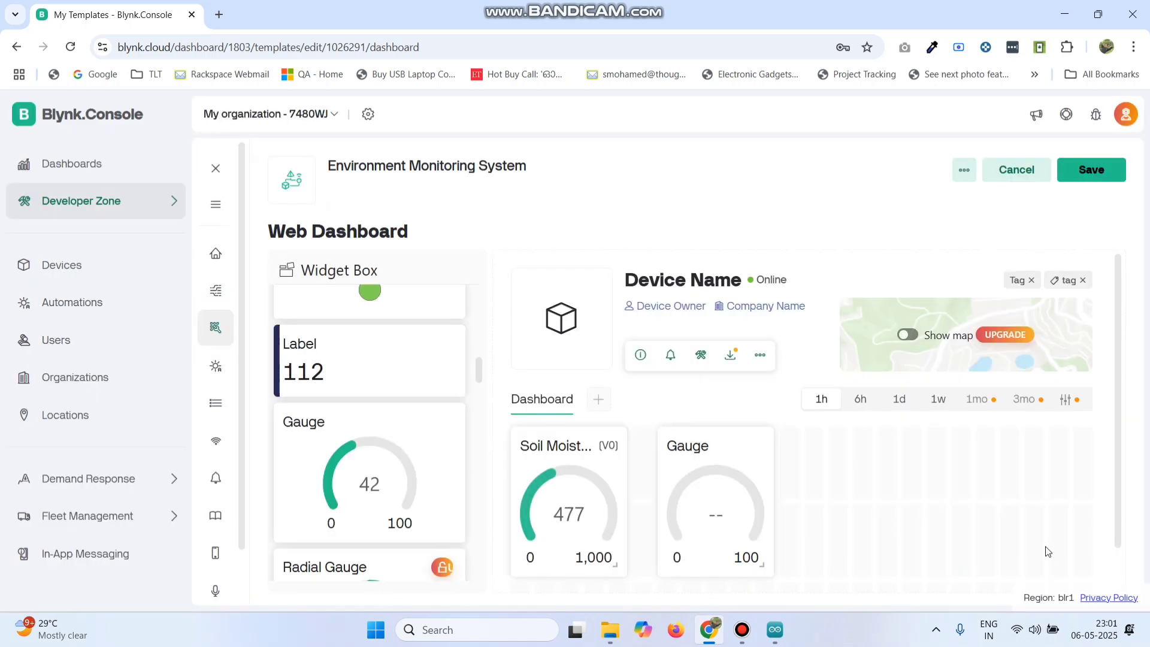
{"action": "left_click", "coordinate": [686, 446]}
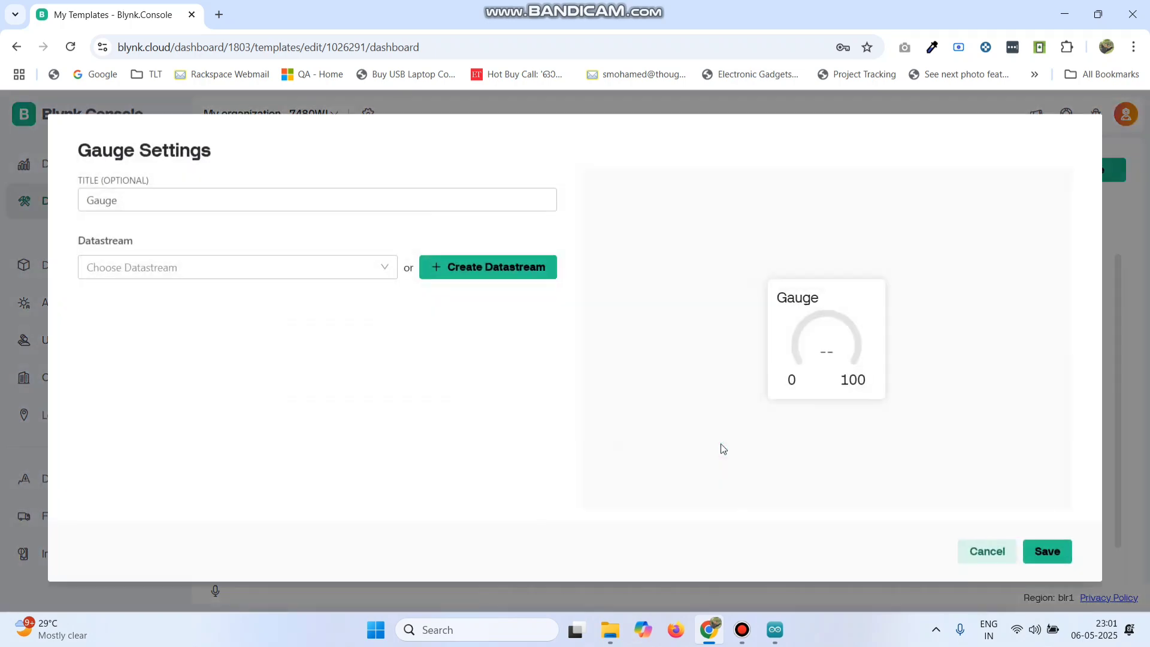
{"action": "left_click", "coordinate": [238, 267]}
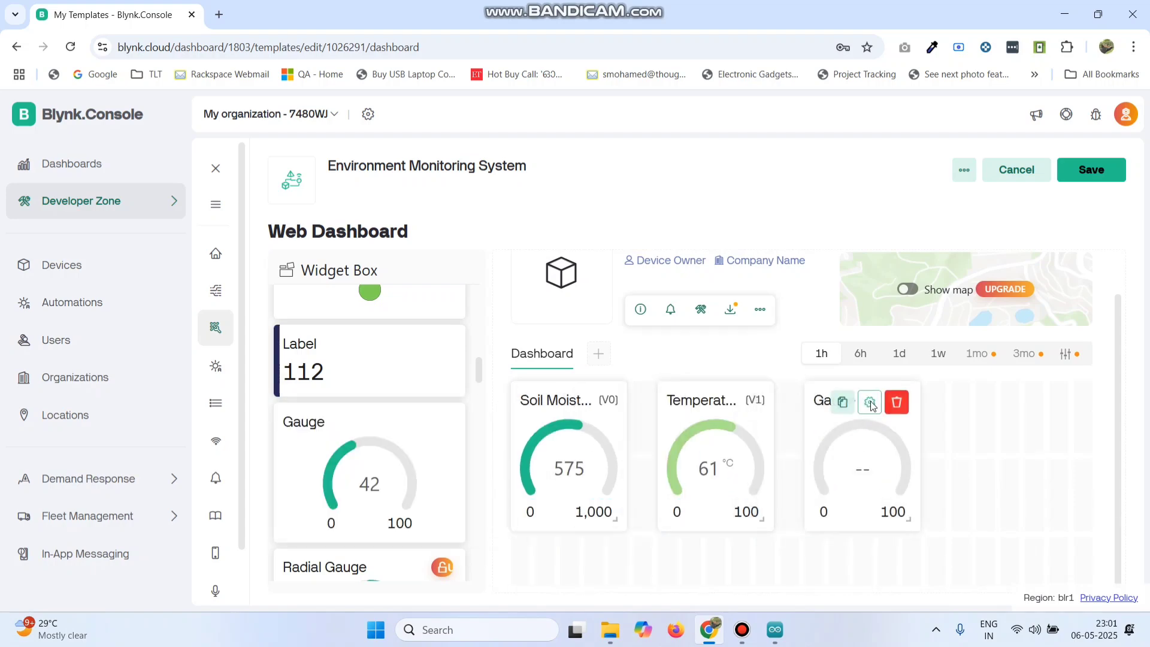
{"action": "left_click", "coordinate": [869, 402]}
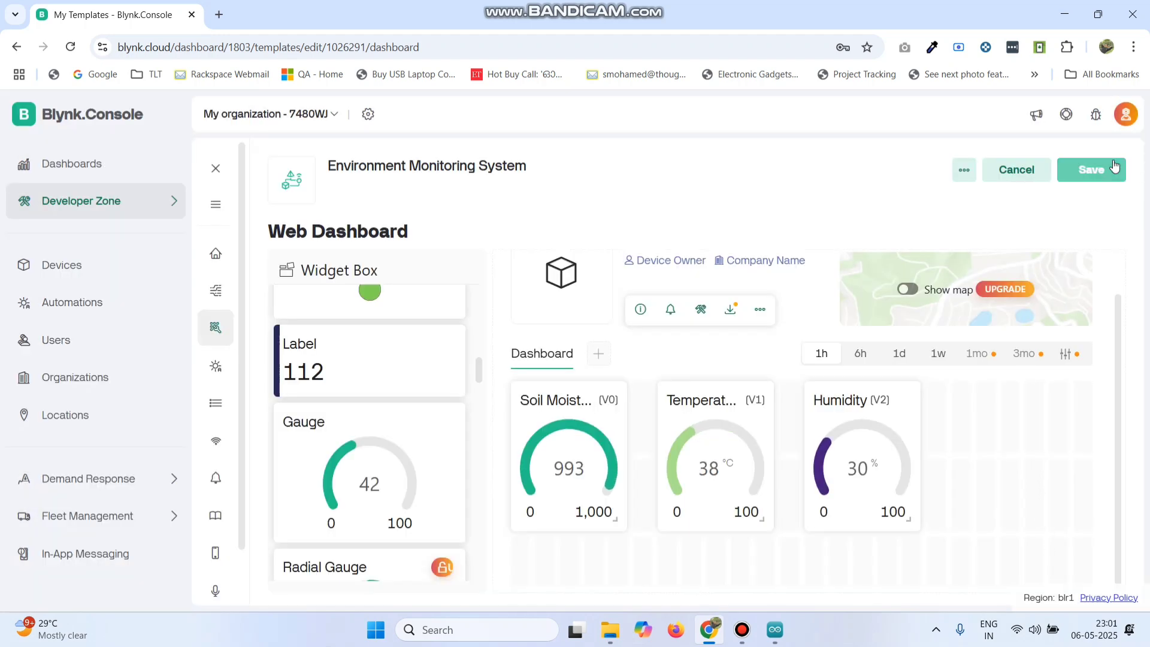
- Save the template and create a device from the Environment Monitoring System template
{"action": "left_click", "coordinate": [1090, 169]}
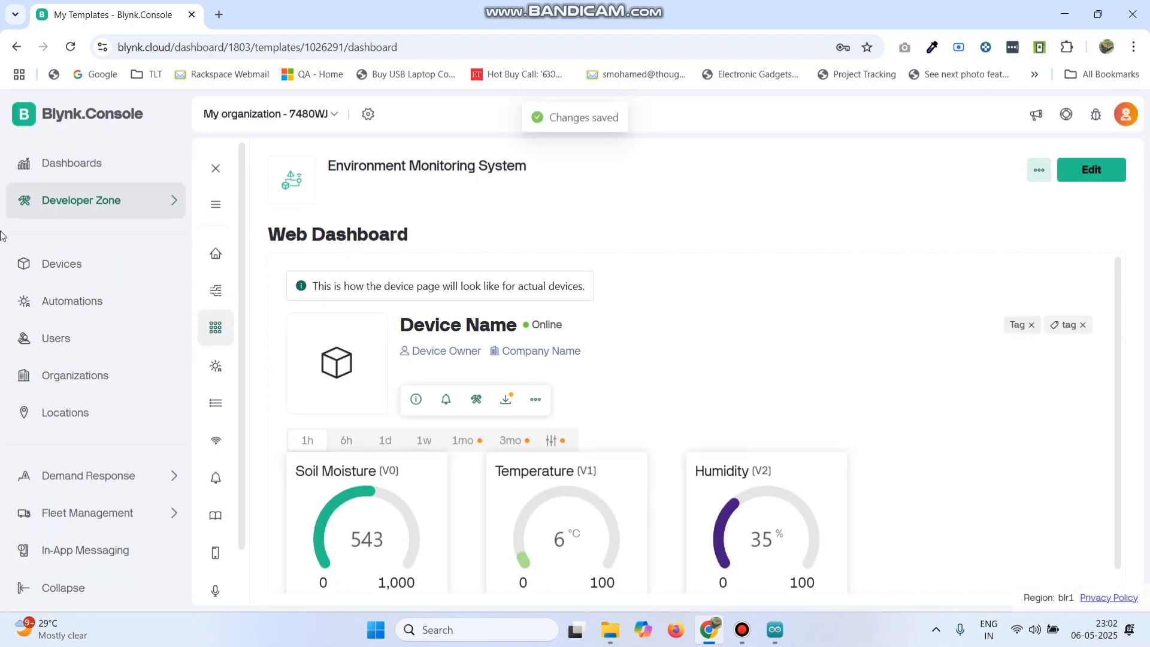
{"action": "left_click", "coordinate": [62, 264]}
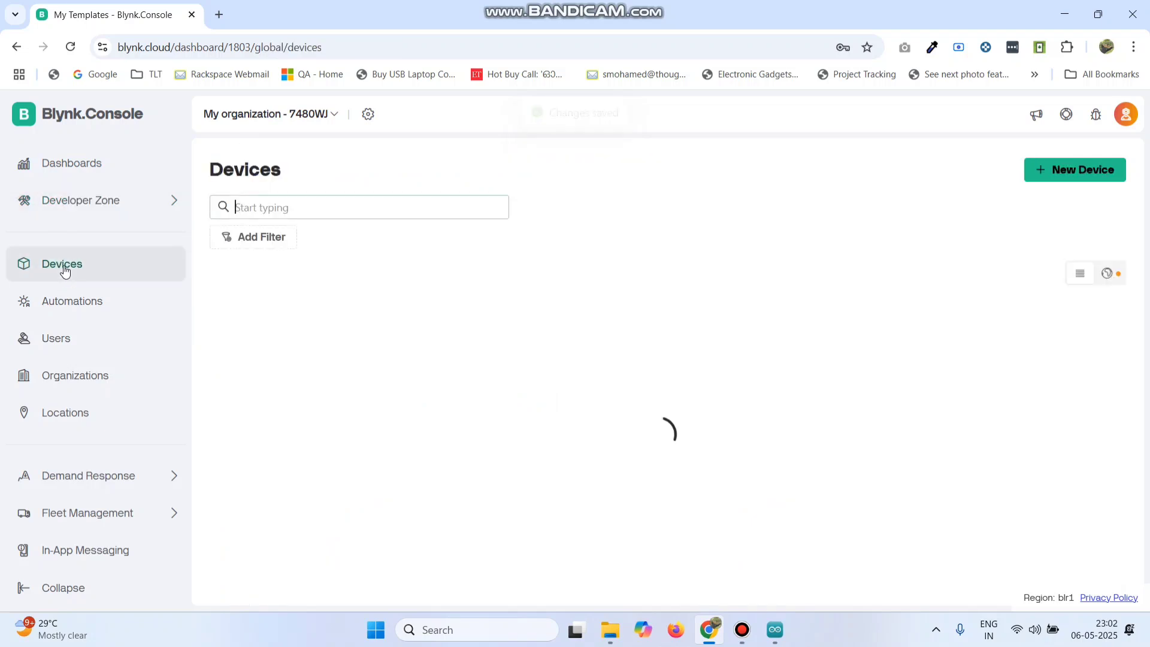
{"action": "left_click", "coordinate": [1075, 169]}
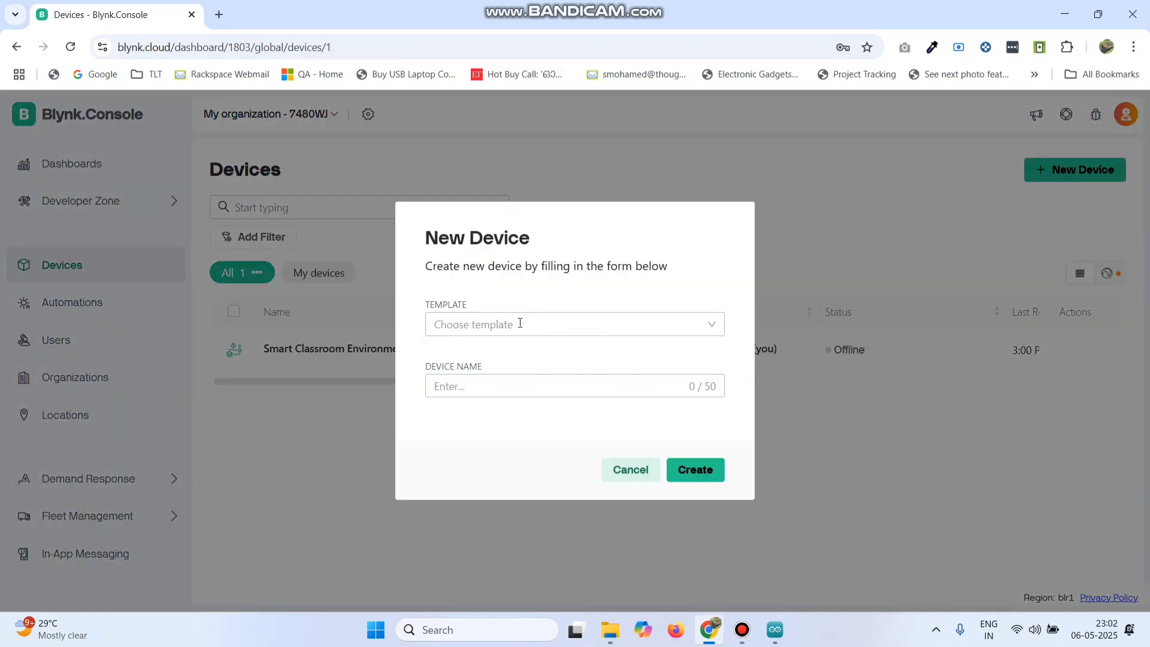
{"action": "left_click", "coordinate": [574, 324]}
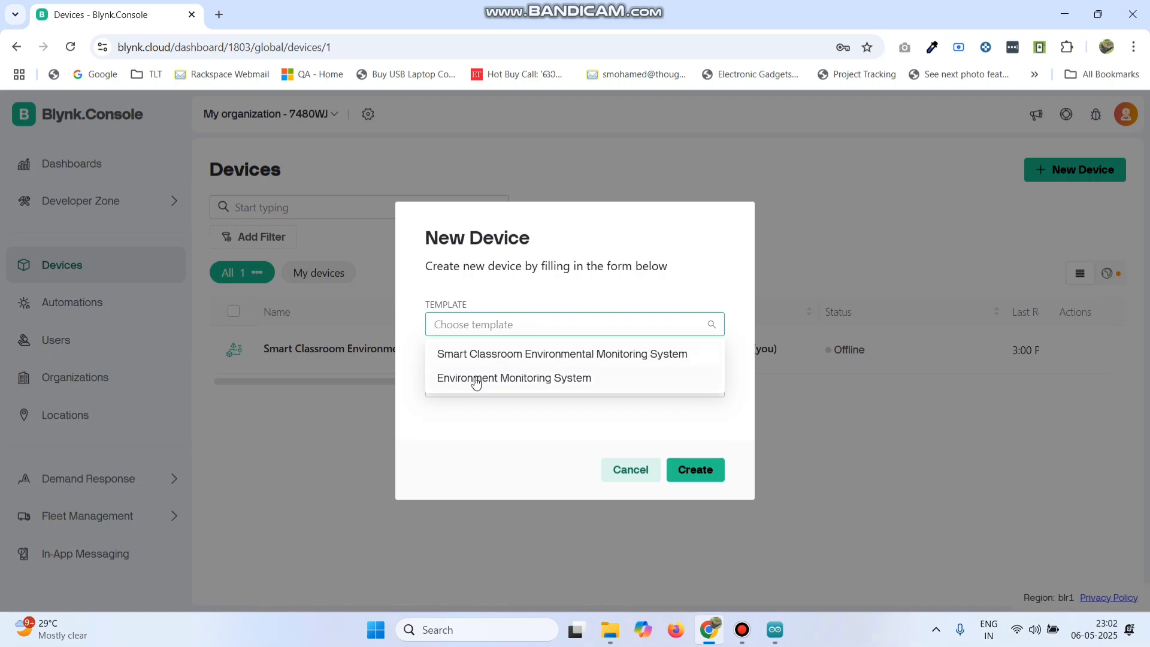
{"action": "left_click", "coordinate": [514, 378]}
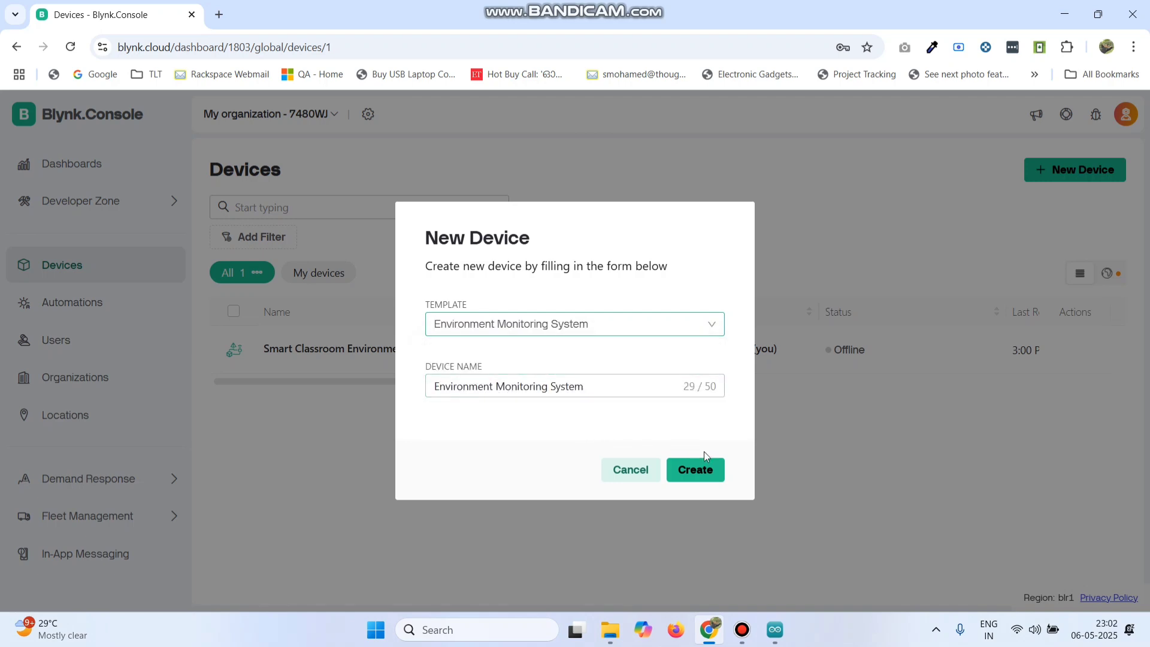
{"action": "left_click", "coordinate": [693, 469]}
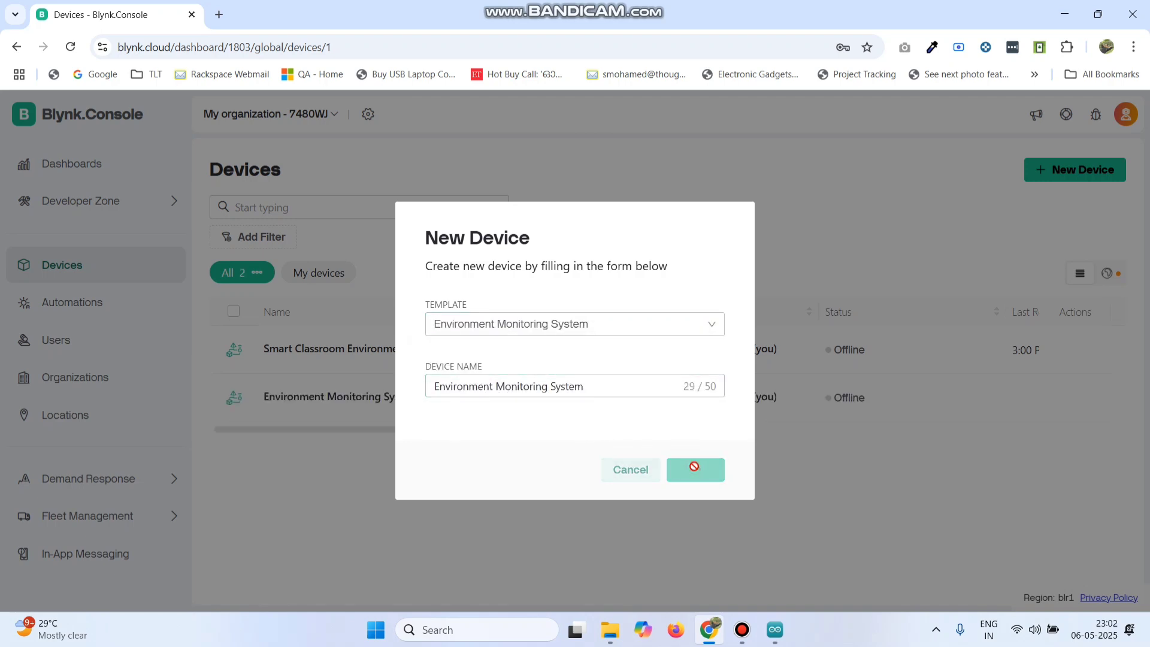
{"action": "left_click", "coordinate": [695, 468]}
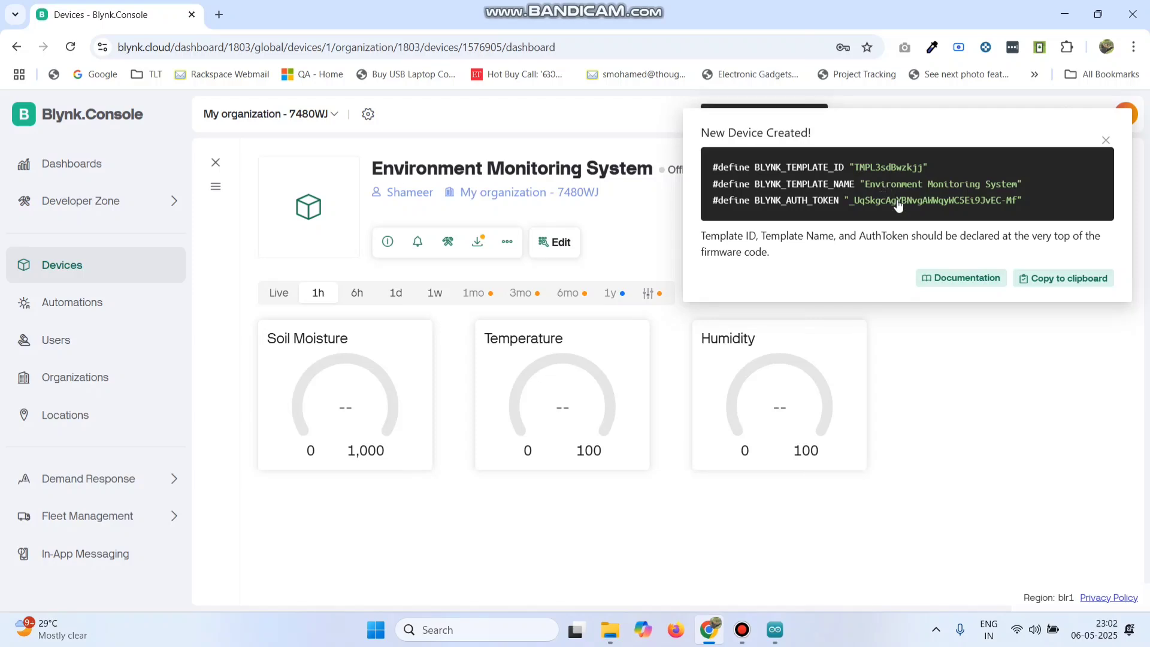
{"action": "mouse_move", "coordinate": [758, 199]}
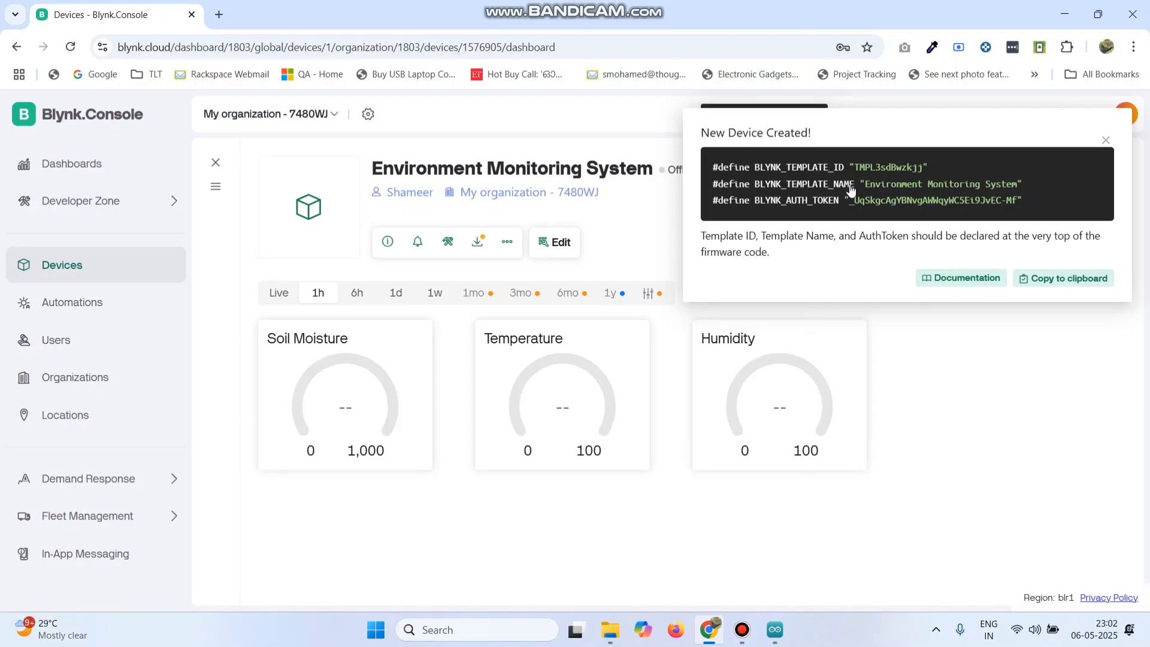
{"action": "left_click", "coordinate": [773, 629]}
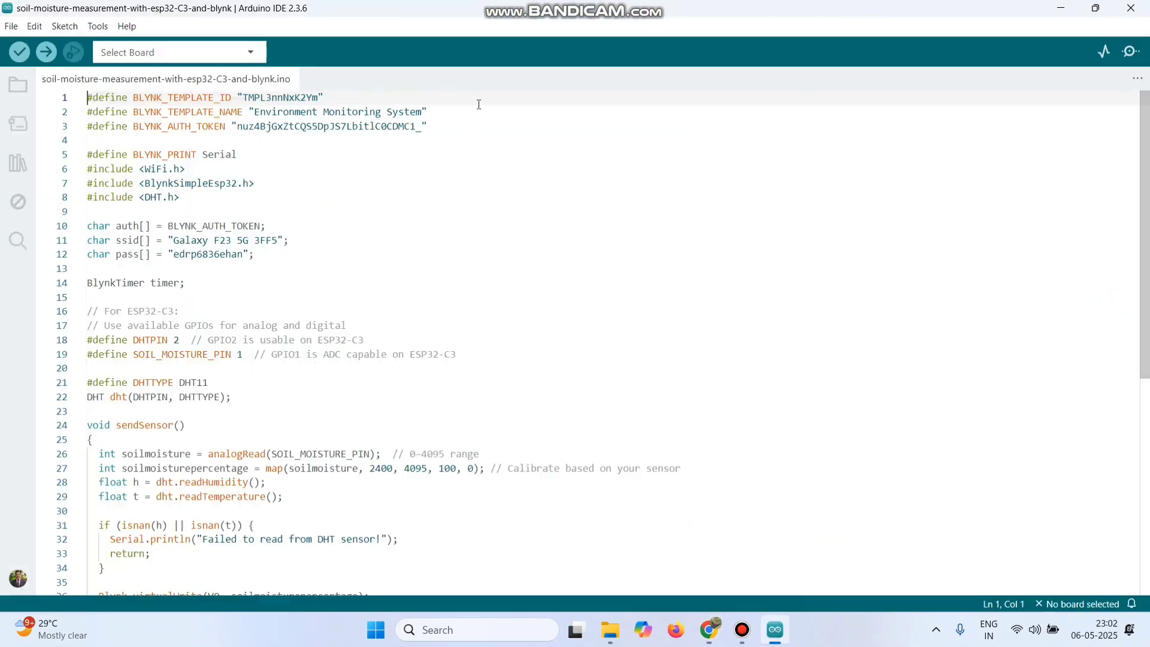
- Update the sketch's template ID and auth token lines, then show the available boards and ports
{"action": "left_click_drag", "start_coordinate": [88, 97], "coordinate": [427, 127]}
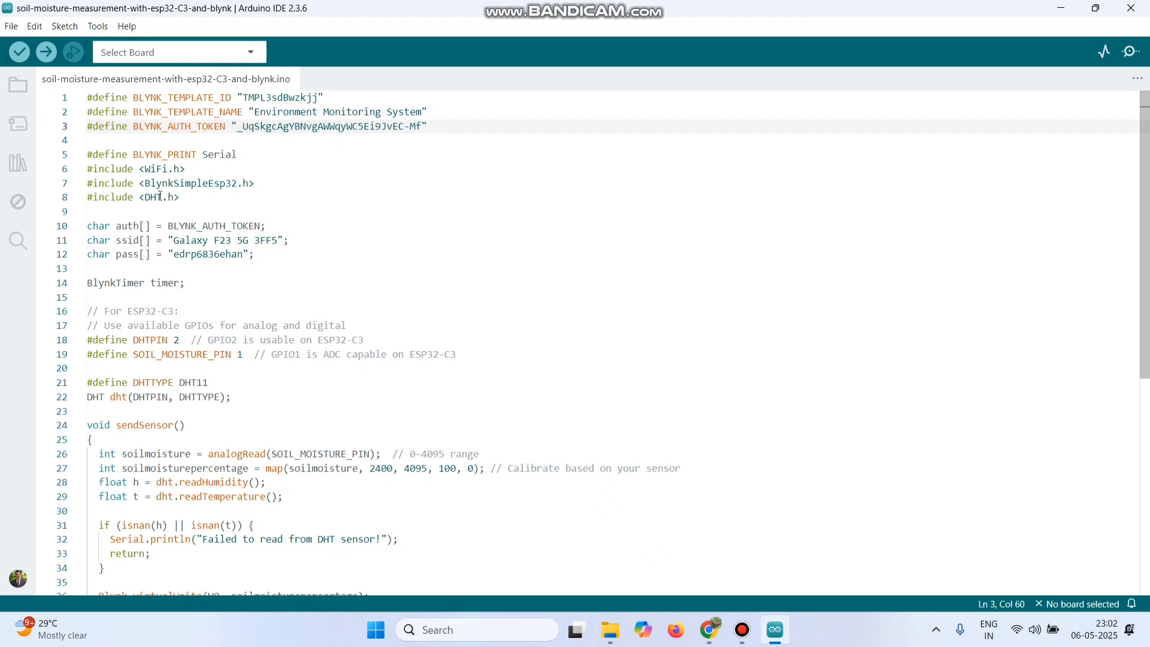
{"action": "left_click", "coordinate": [176, 52]}
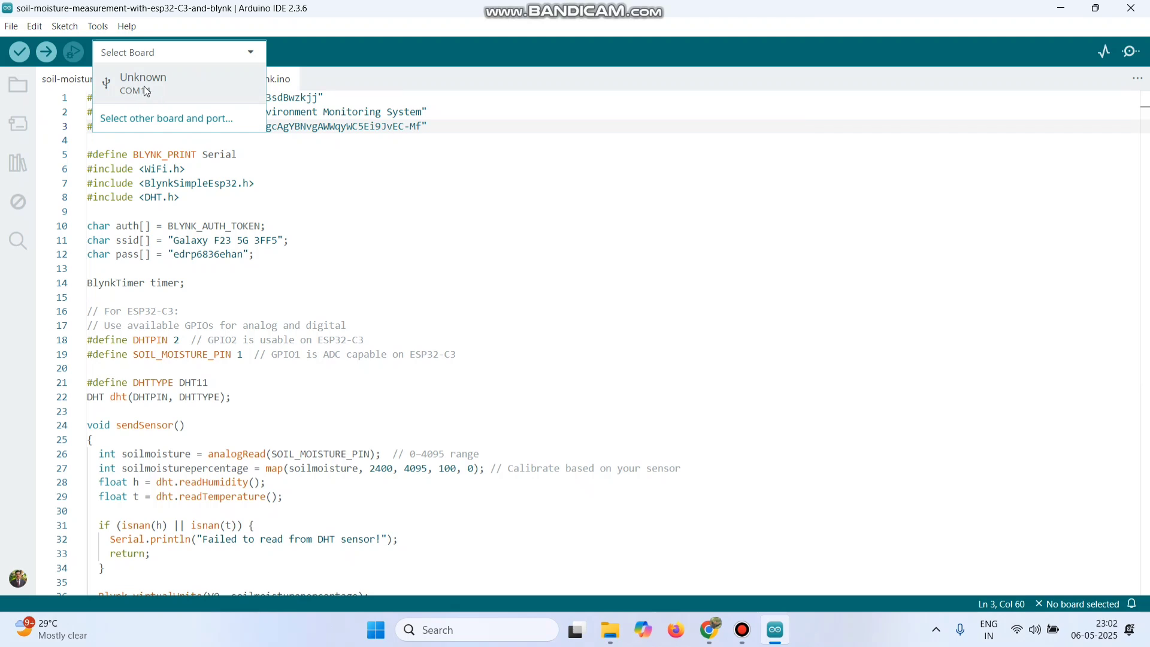
- Search the board list and select ESP32C3 Dev Module on COM14
{"action": "left_click", "coordinate": [165, 118]}
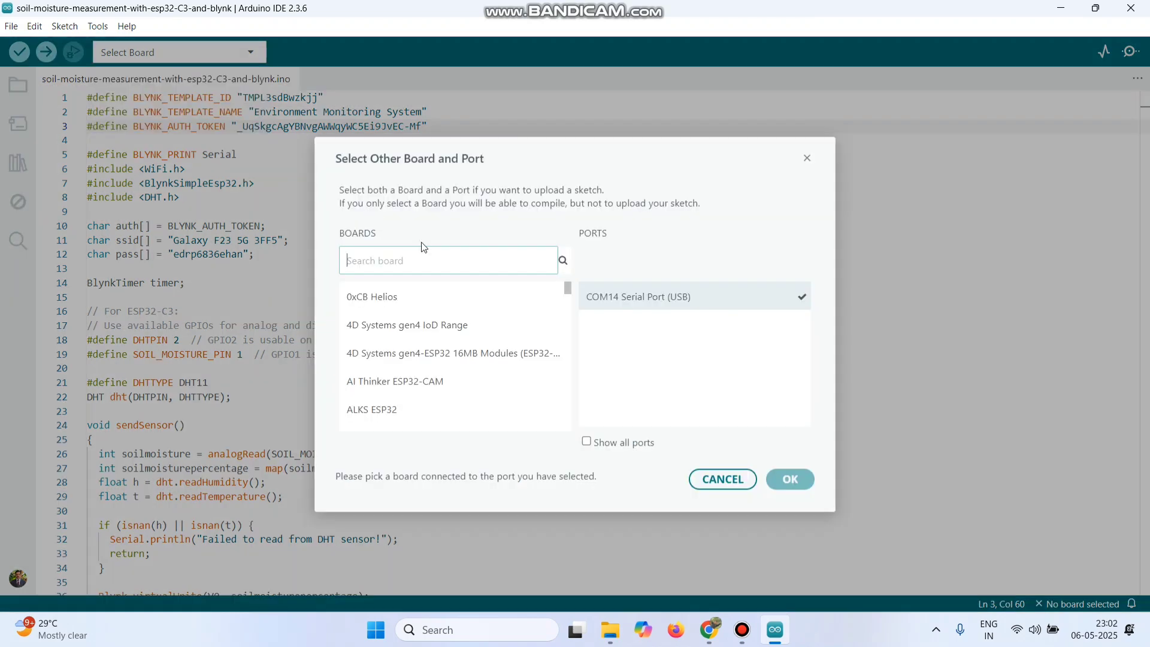
{"action": "type", "text": "esp32 c3"}
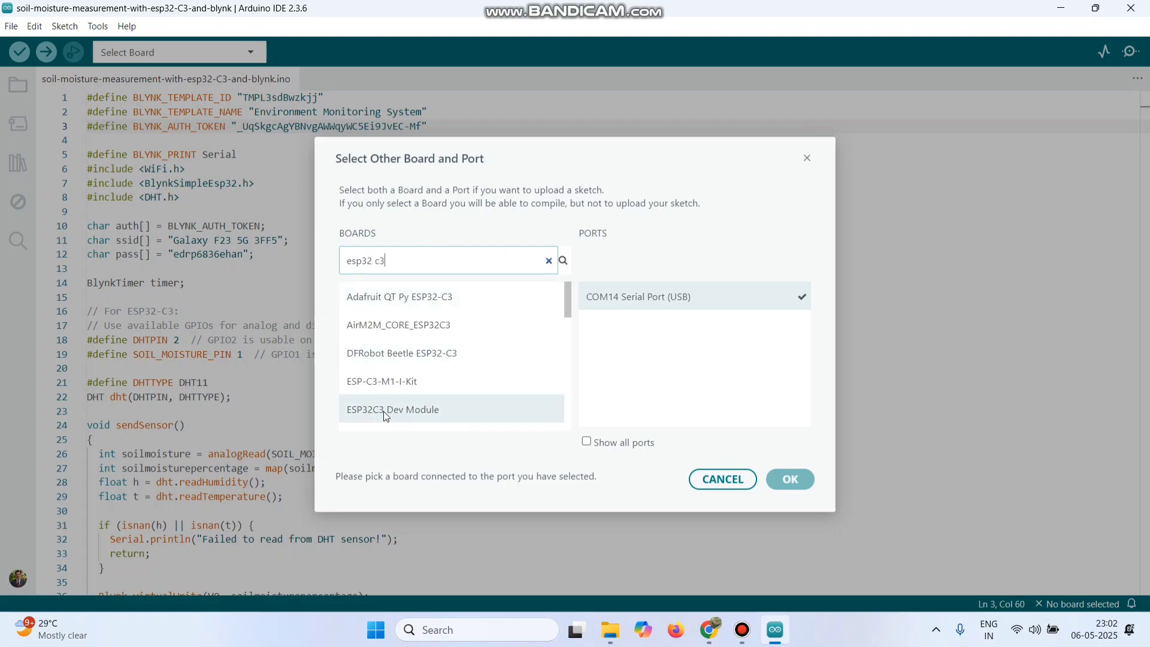
{"action": "left_click", "coordinate": [392, 409]}
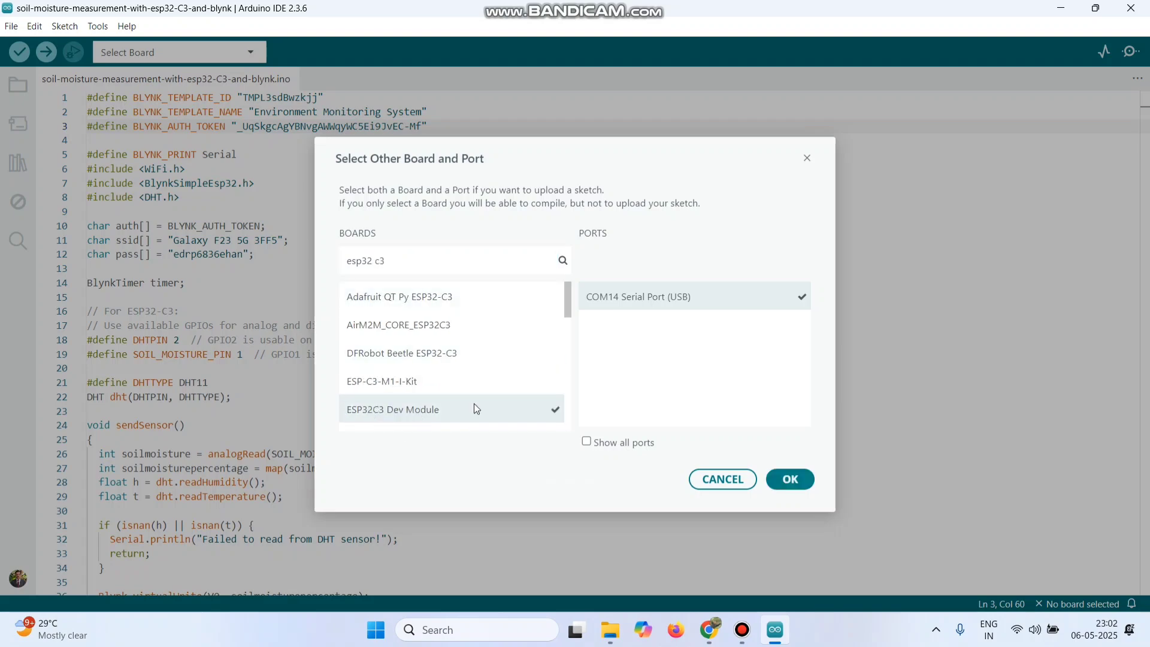
{"action": "left_click", "coordinate": [790, 478]}
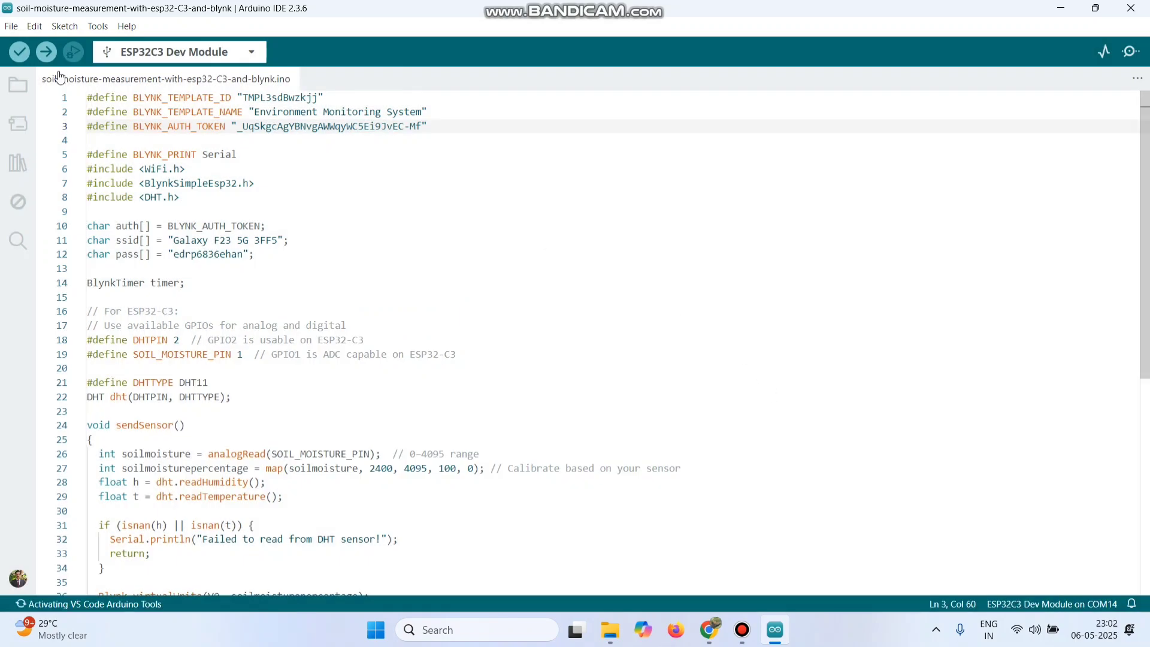
{"action": "left_click", "coordinate": [19, 51]}
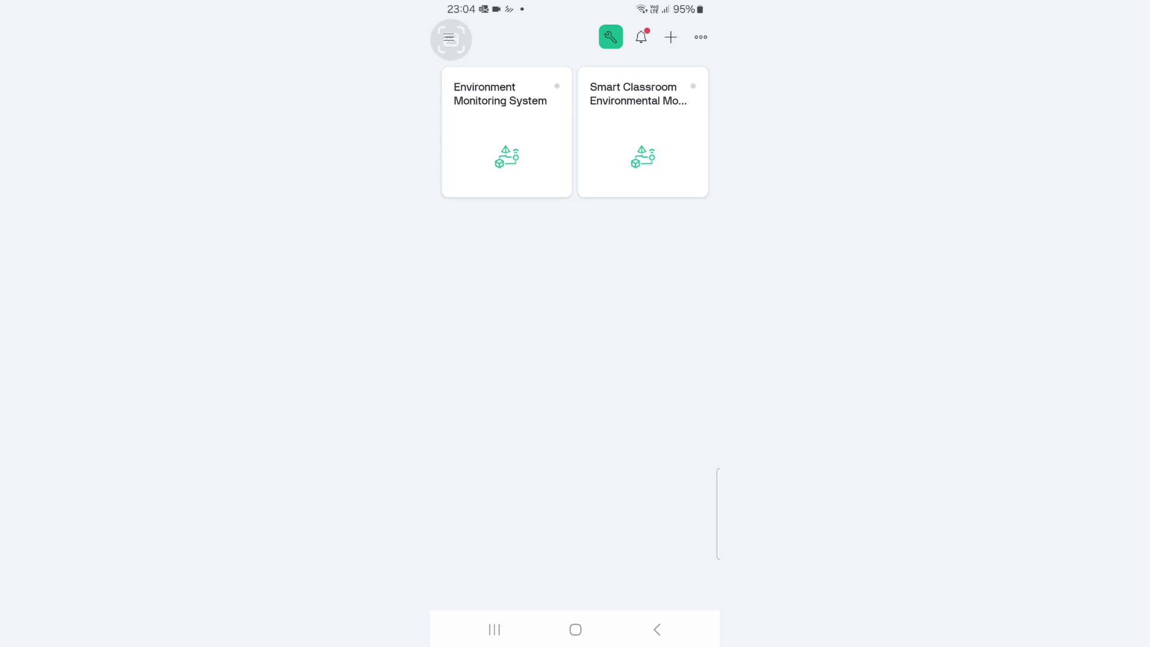
- Open the Environment Monitoring System device in Developer Mode and add gauge widgets
{"action": "left_click", "coordinate": [506, 132]}
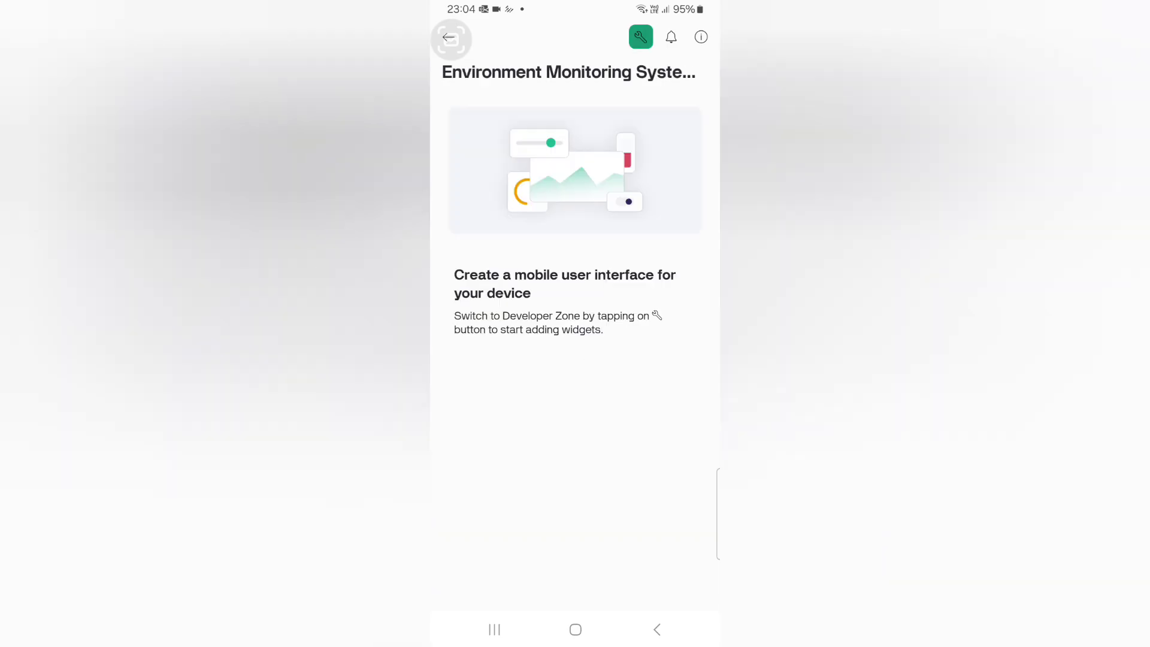
{"action": "left_click", "coordinate": [640, 36]}
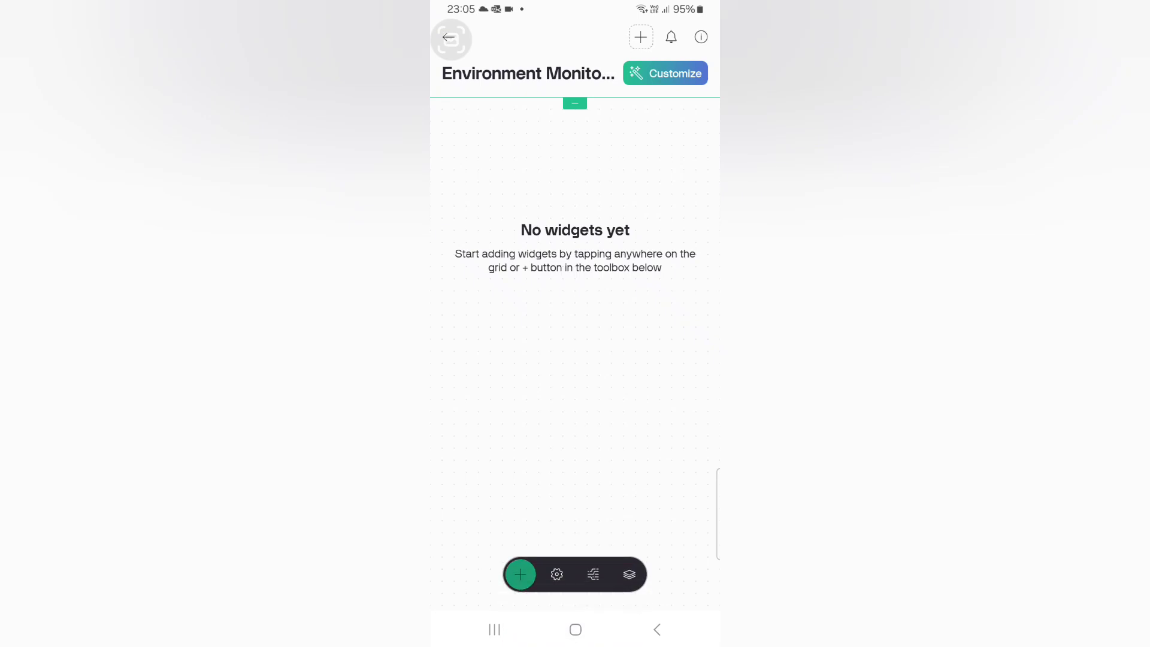
{"action": "left_click", "coordinate": [521, 575]}
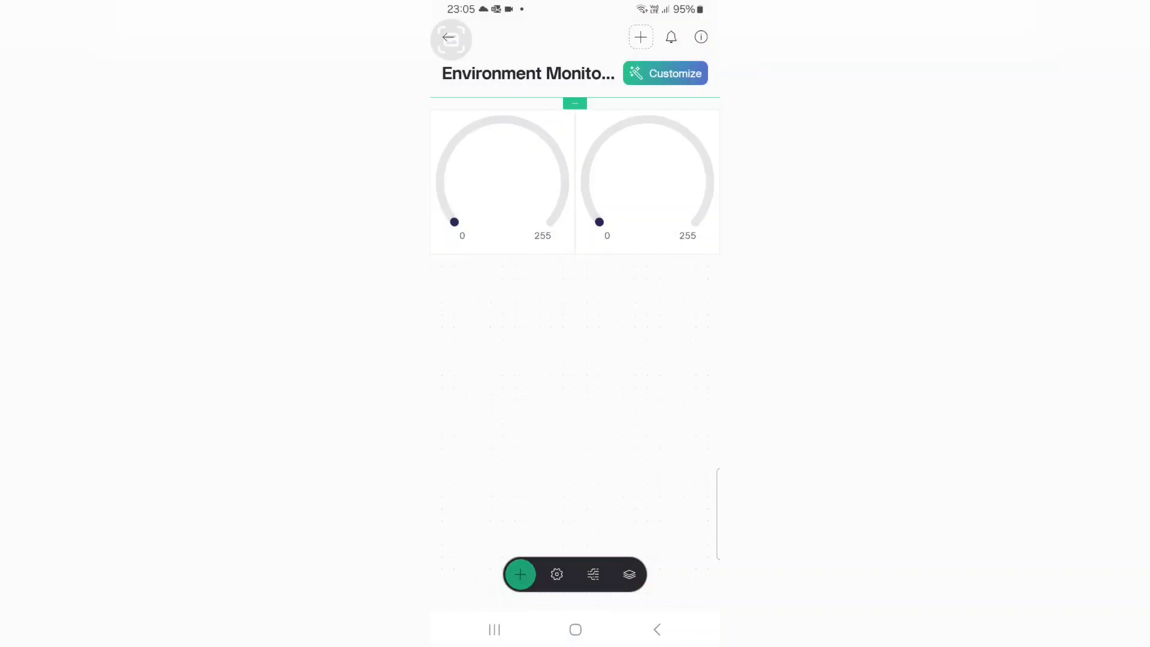
{"action": "left_click", "coordinate": [520, 574]}
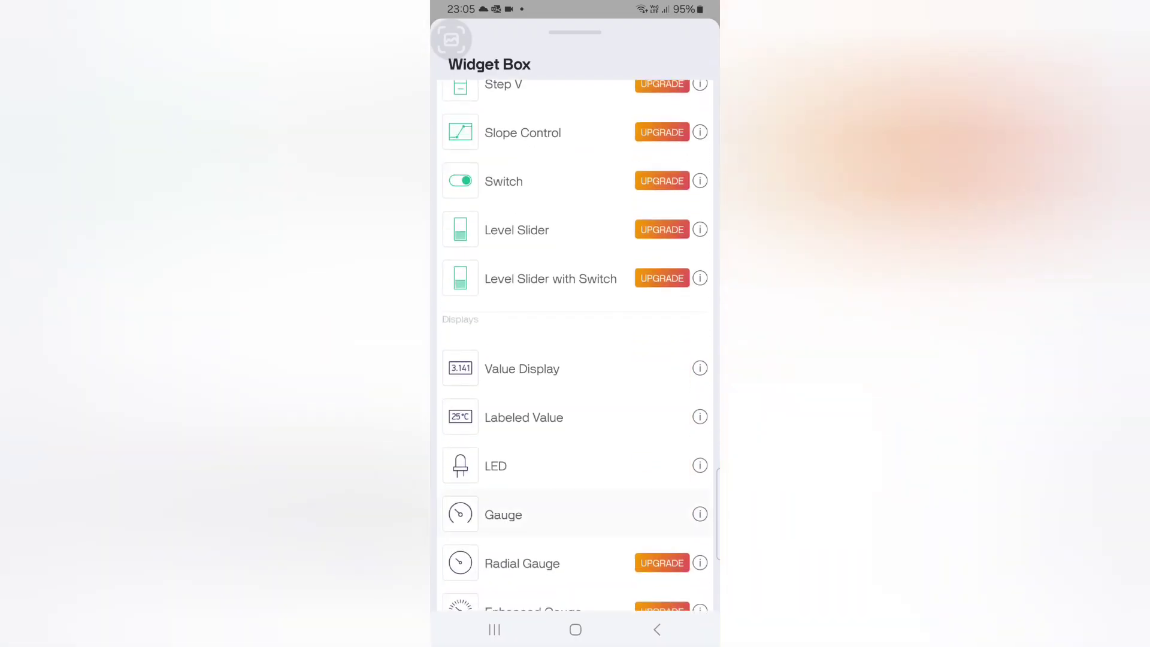
- Add a gauge linked to the Soil Moisture datastream and title it 'Soil'
{"action": "left_click", "coordinate": [503, 514]}
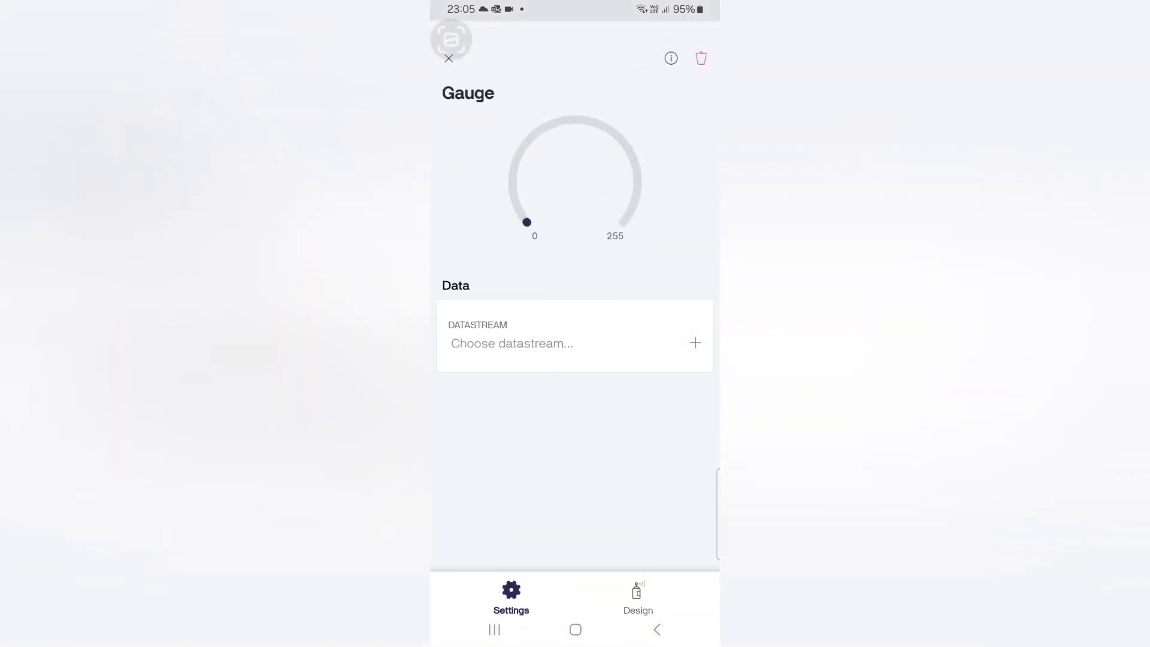
{"action": "left_click", "coordinate": [574, 342]}
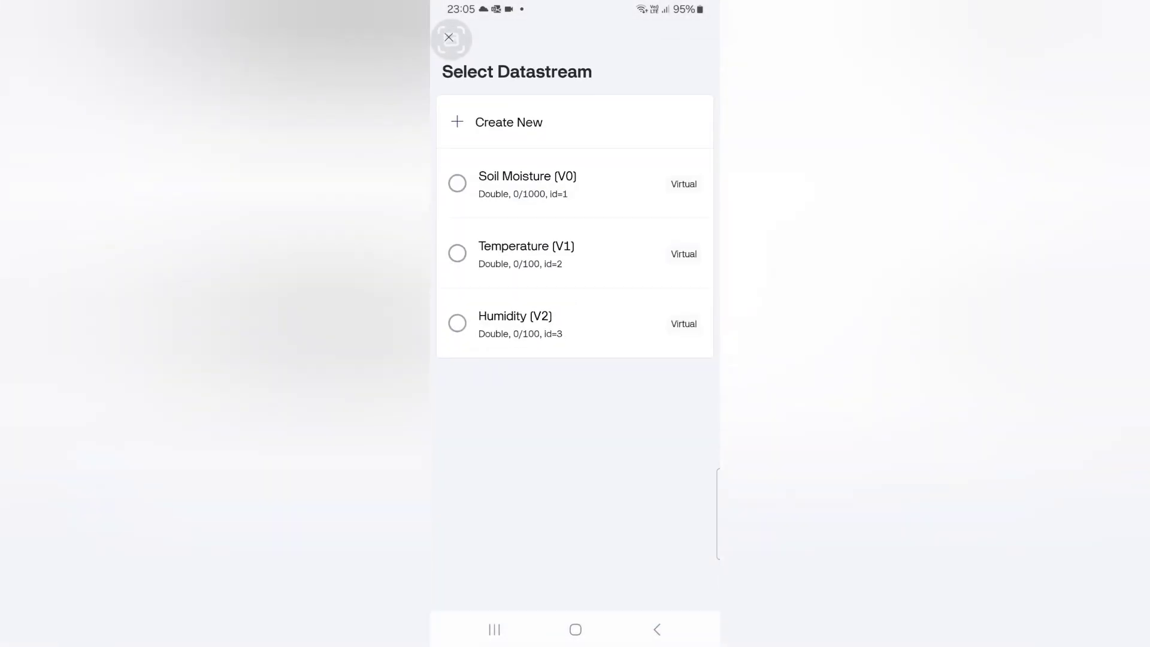
{"action": "left_click", "coordinate": [527, 183]}
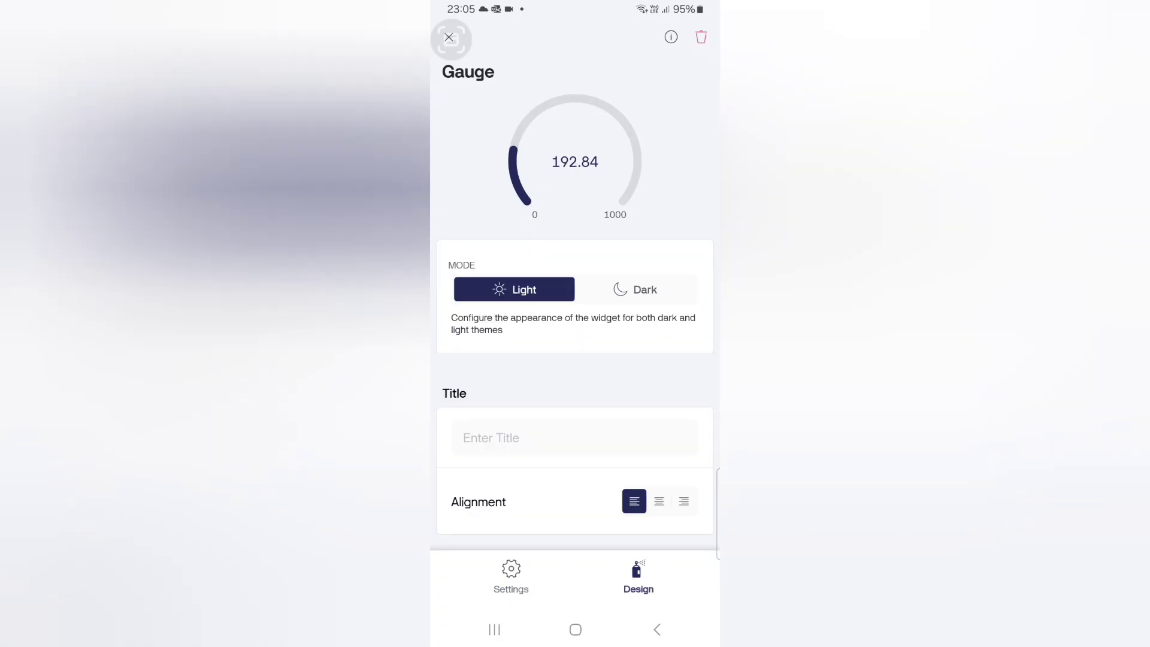
{"action": "left_click", "coordinate": [575, 438]}
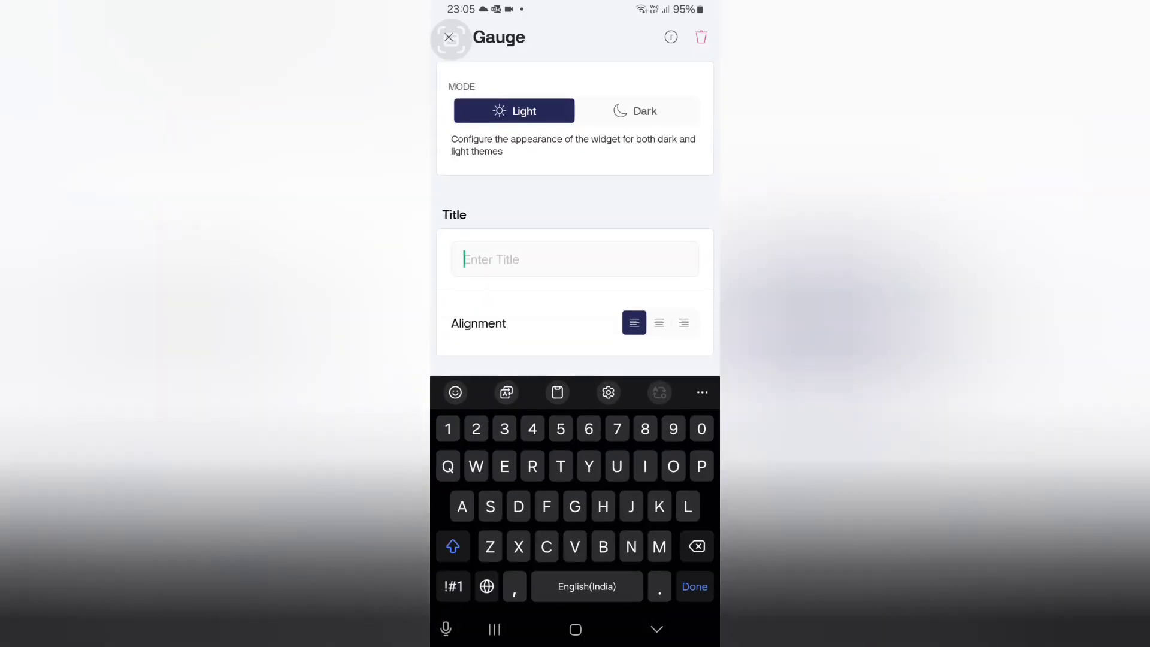
{"action": "type", "text": "Soil Moisture"}
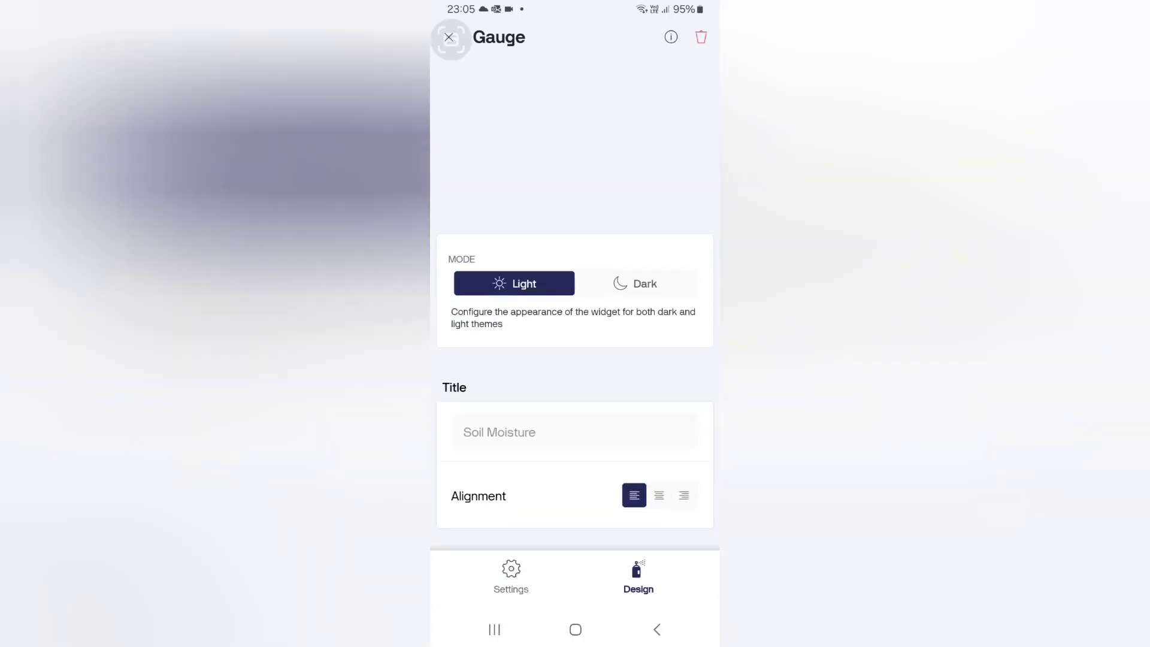
- Link gauges to Temperature and Humidity, title the last 'Hungry', then exit editing mode
{"action": "left_click", "coordinate": [449, 37]}
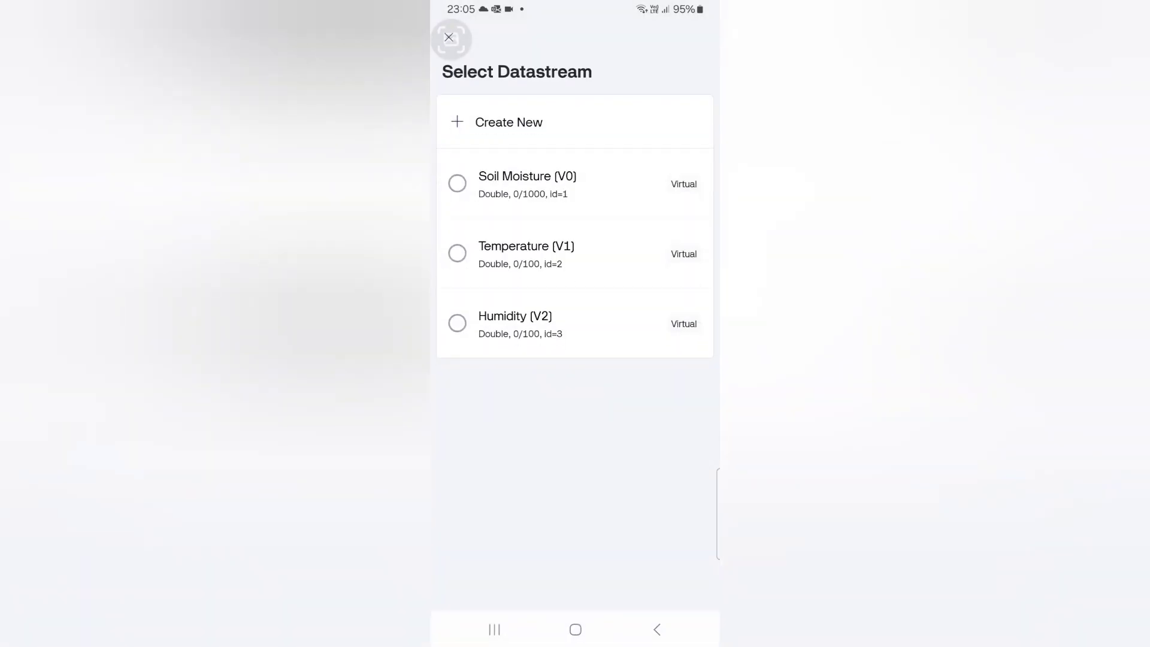
{"action": "left_click", "coordinate": [527, 254]}
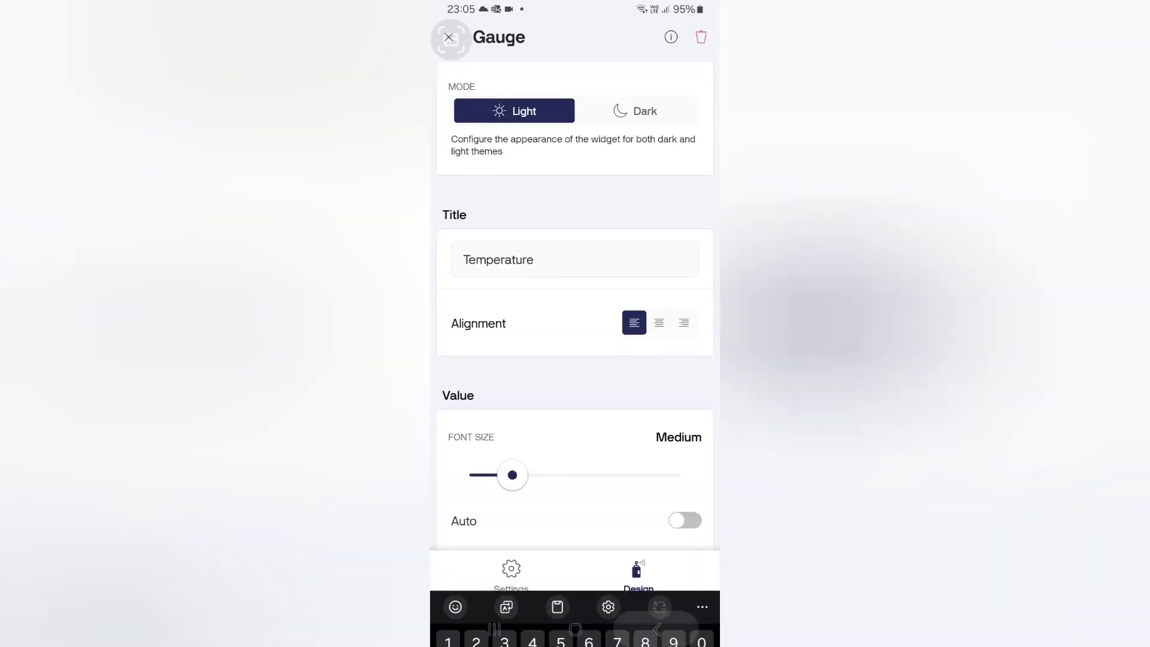
{"action": "left_click", "coordinate": [449, 37]}
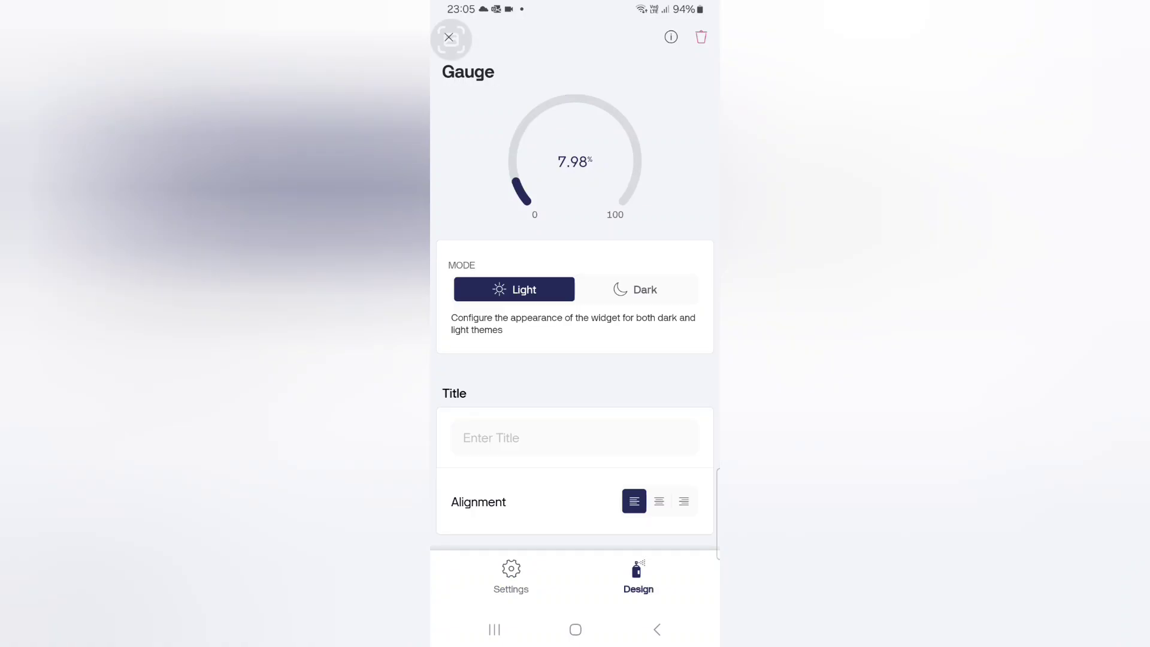
{"action": "left_click", "coordinate": [575, 438]}
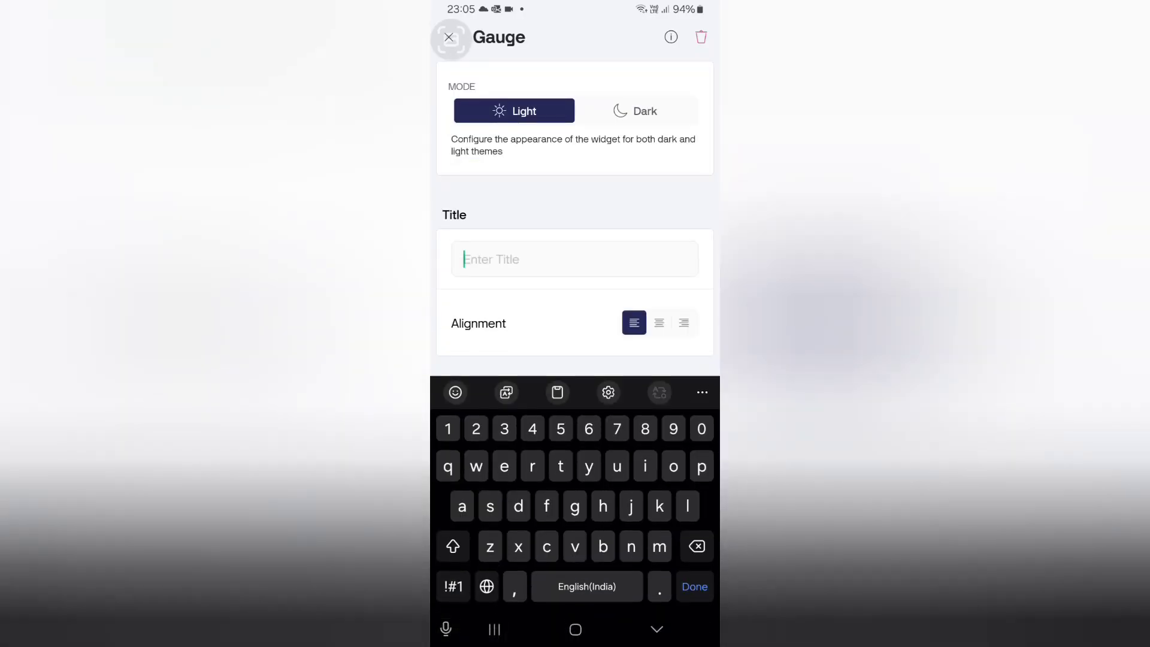
{"action": "type", "text": "Hungry"}
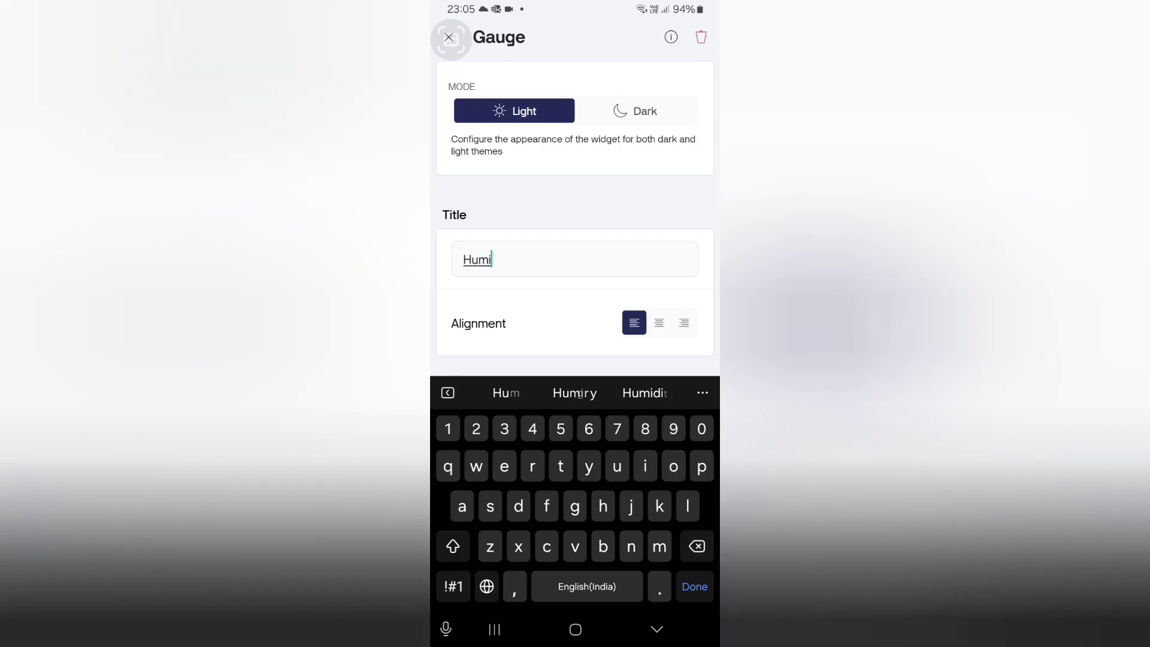
{"action": "left_click", "coordinate": [450, 36]}
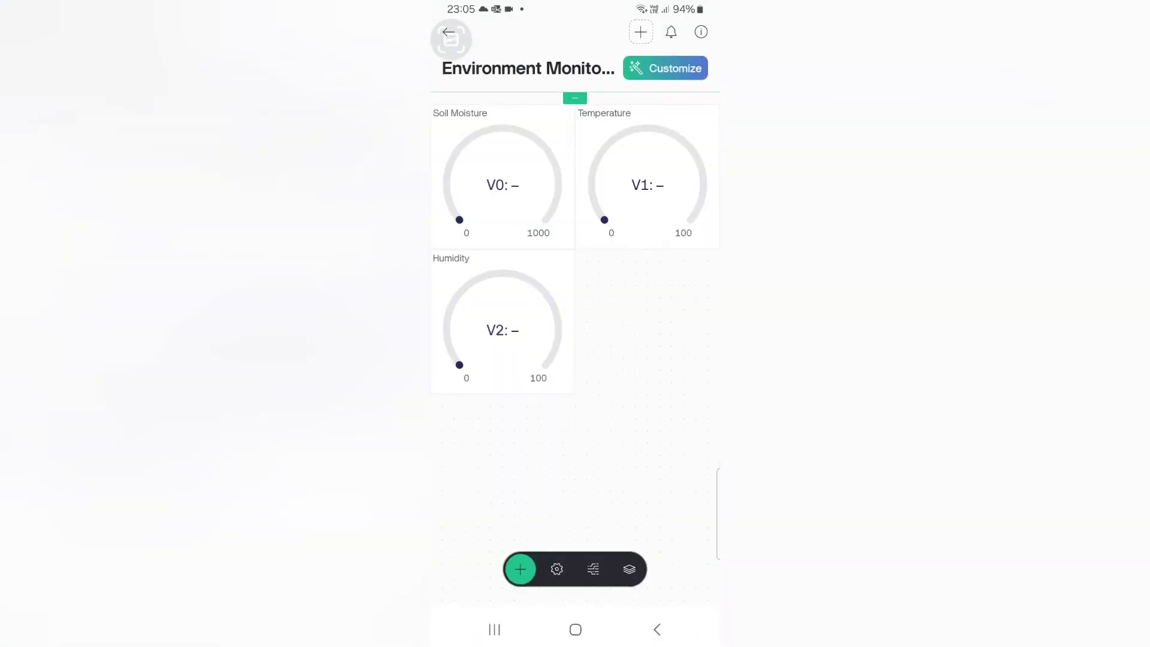
{"action": "left_click", "coordinate": [664, 68]}
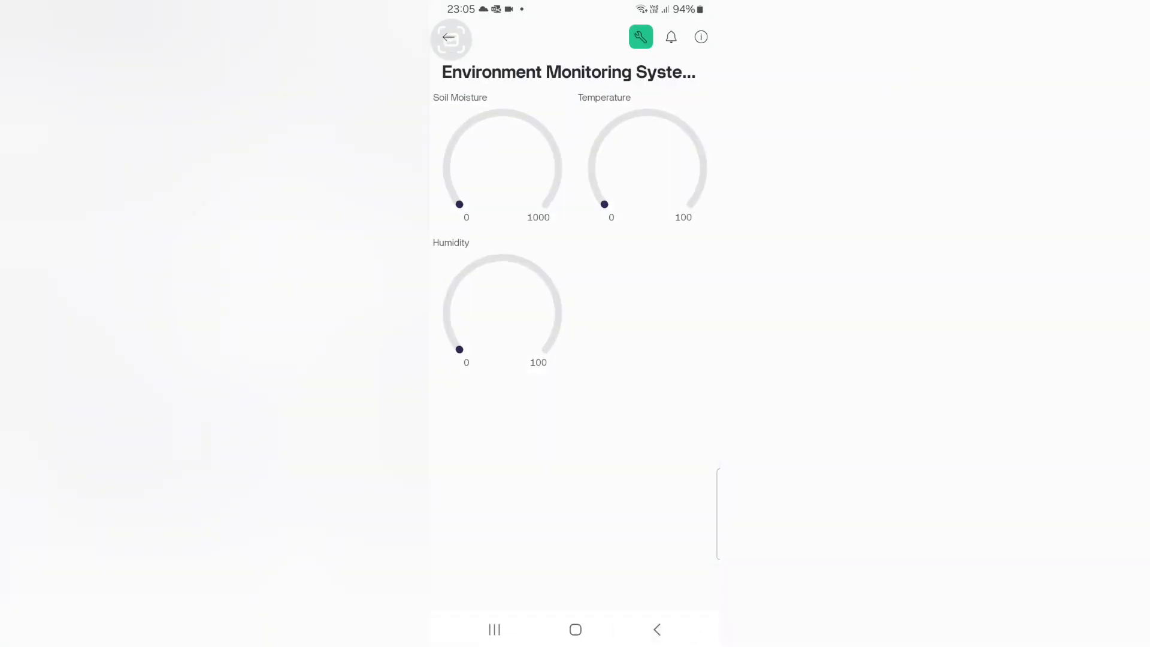